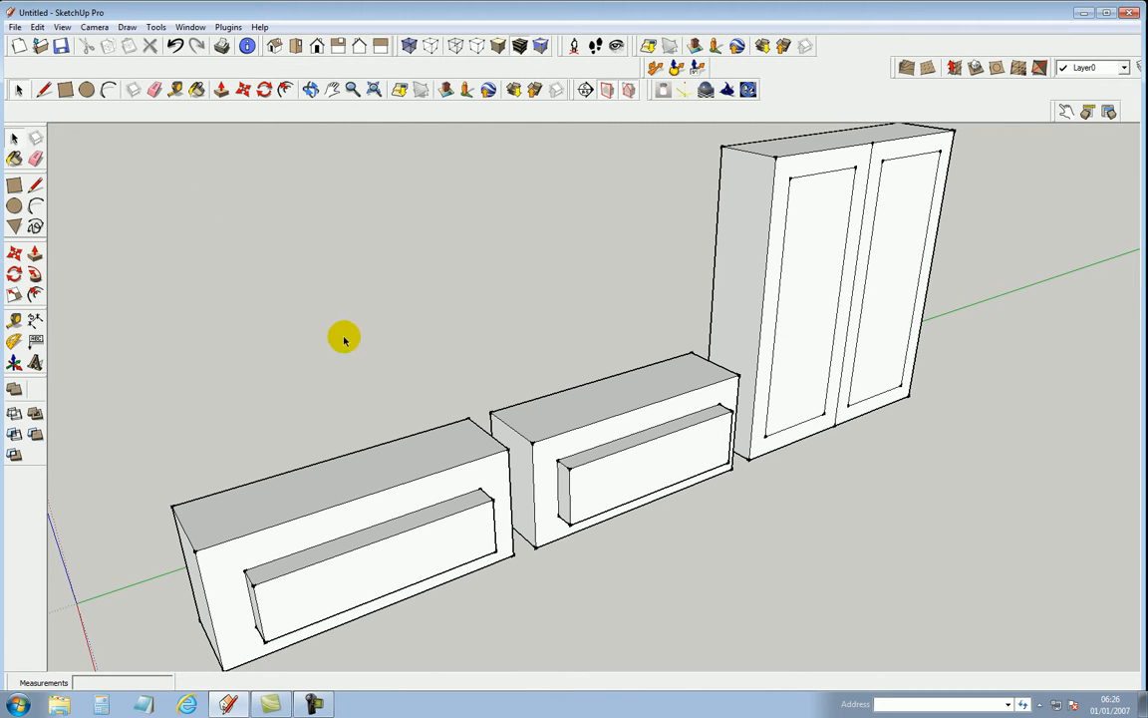
pyautogui.moveTo(500, 314)
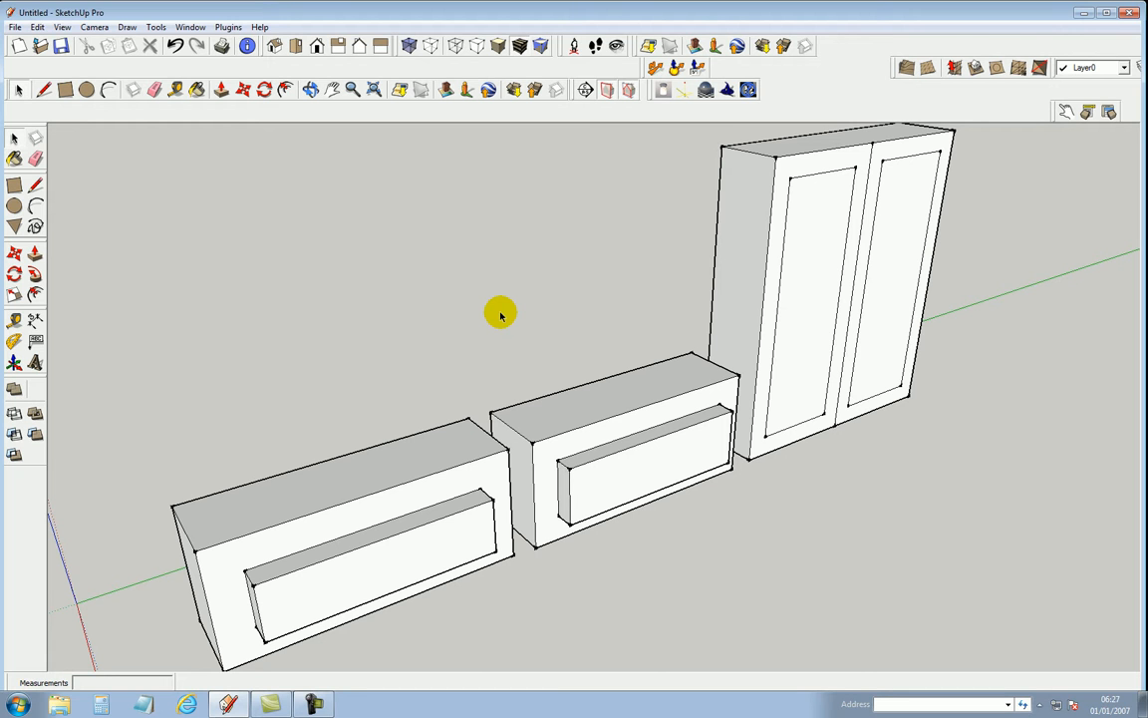
pyautogui.moveTo(139, 319)
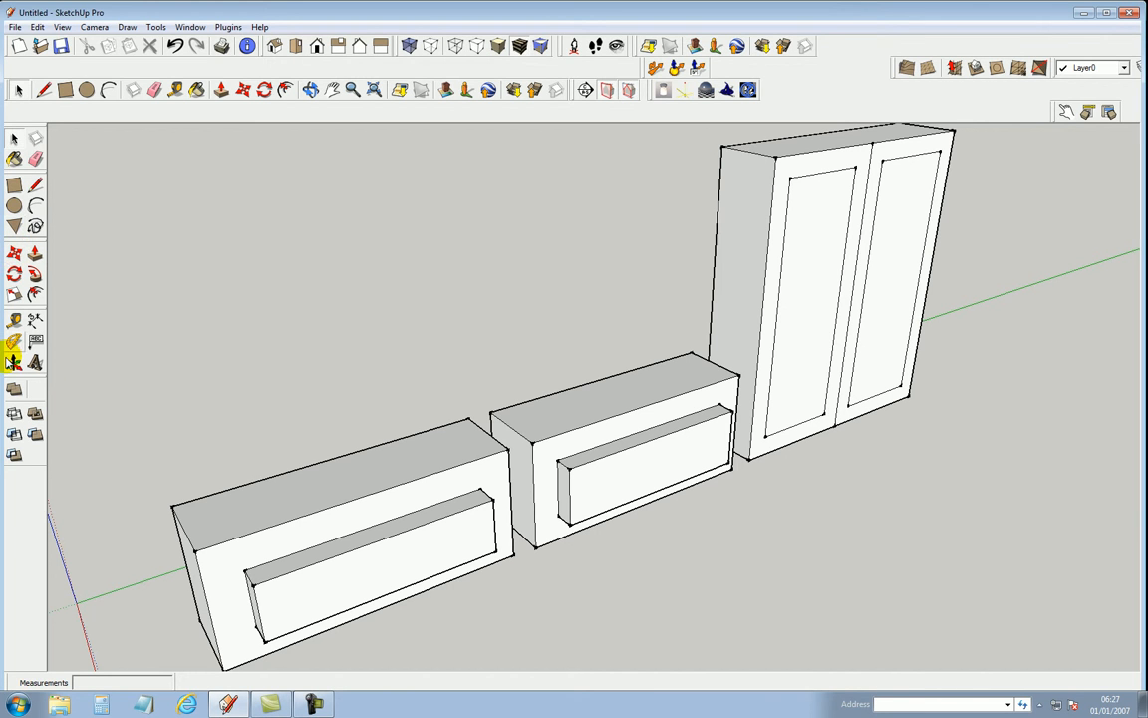
pyautogui.moveTo(317, 241)
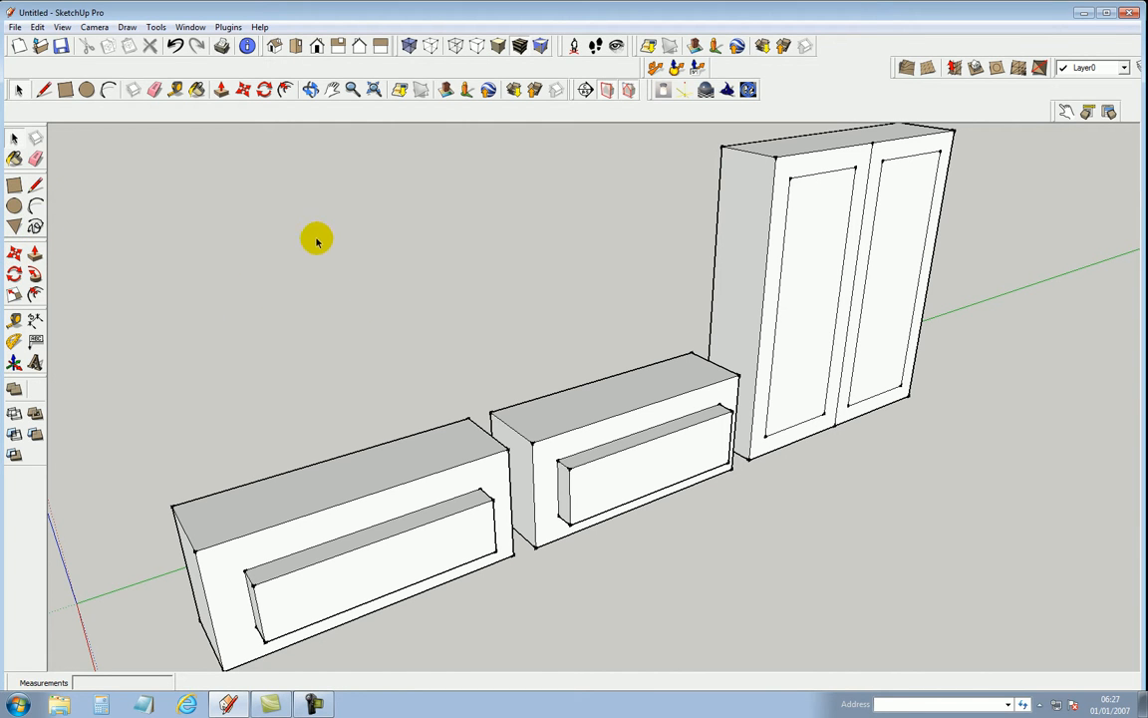
pyautogui.moveTo(321, 236)
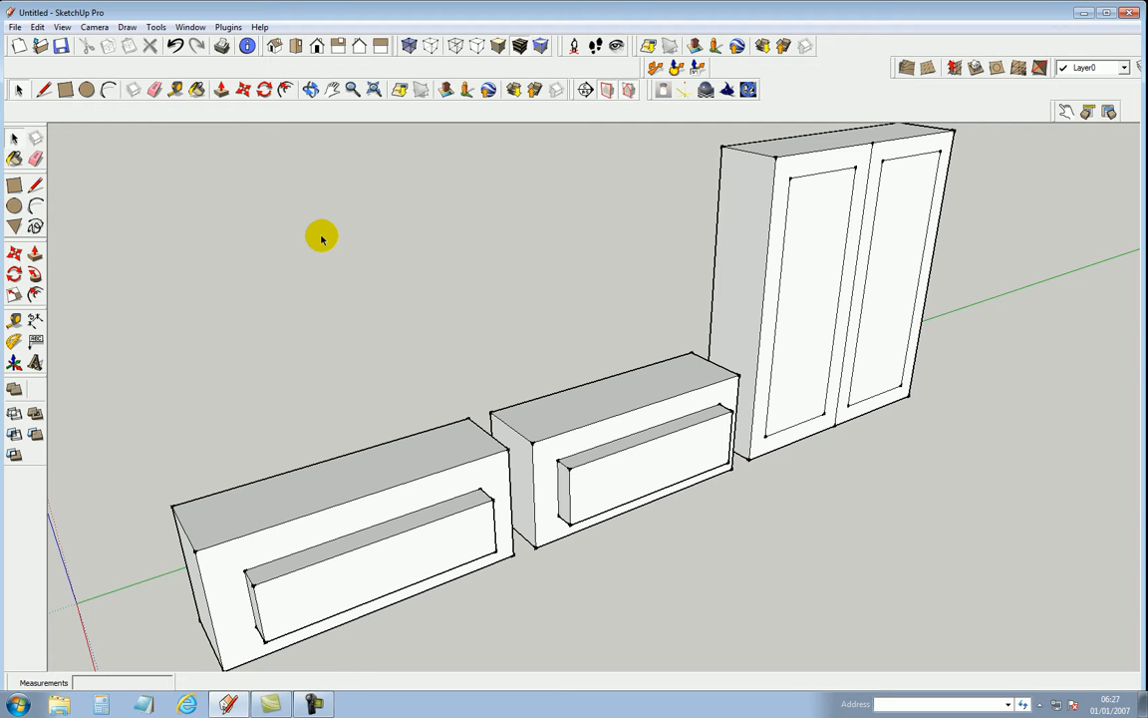
pyautogui.moveTo(481, 373)
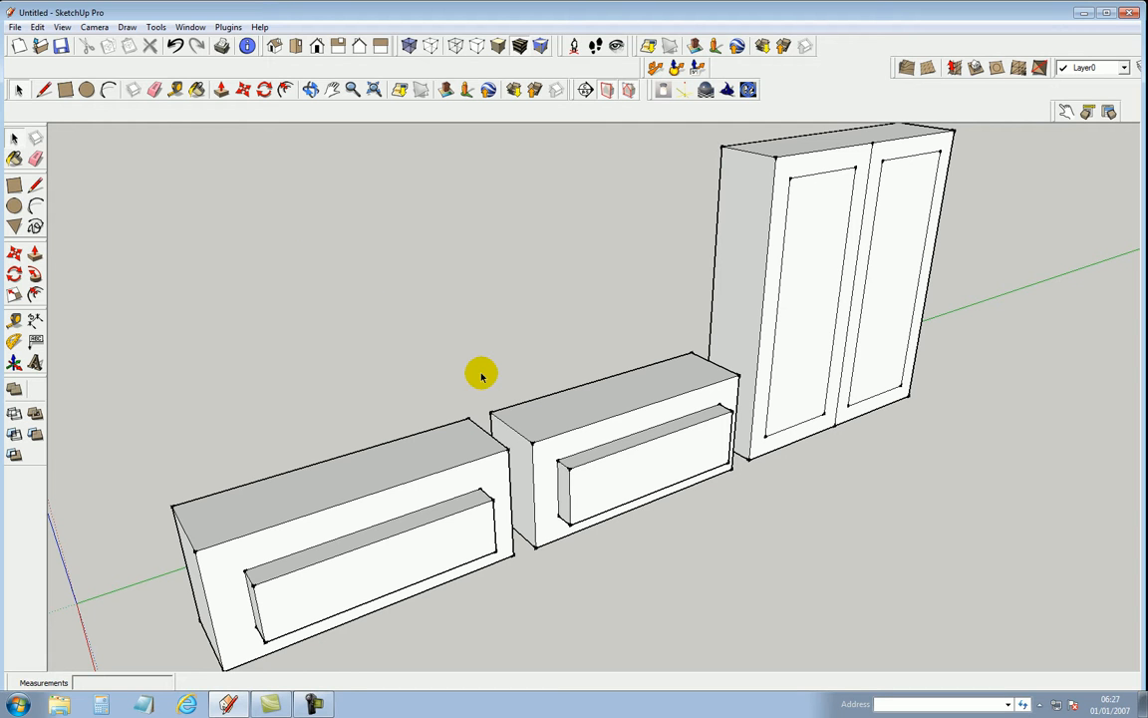
pyautogui.moveTo(543, 398)
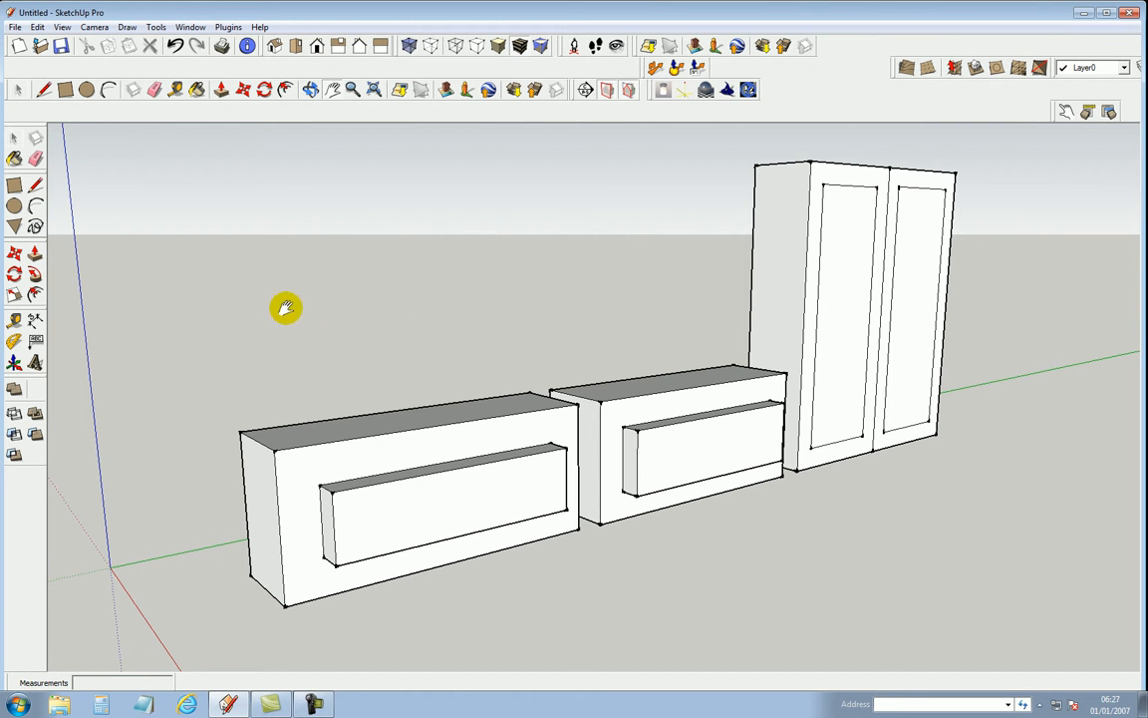
pyautogui.click(41, 13)
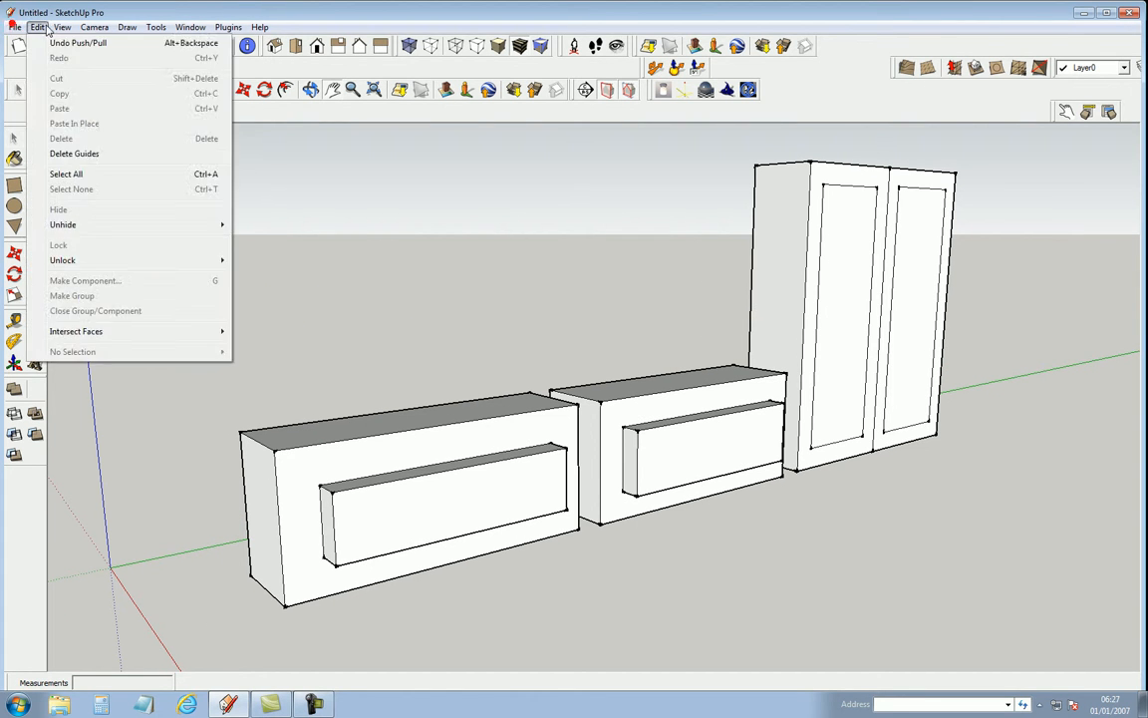
pyautogui.click(189, 27)
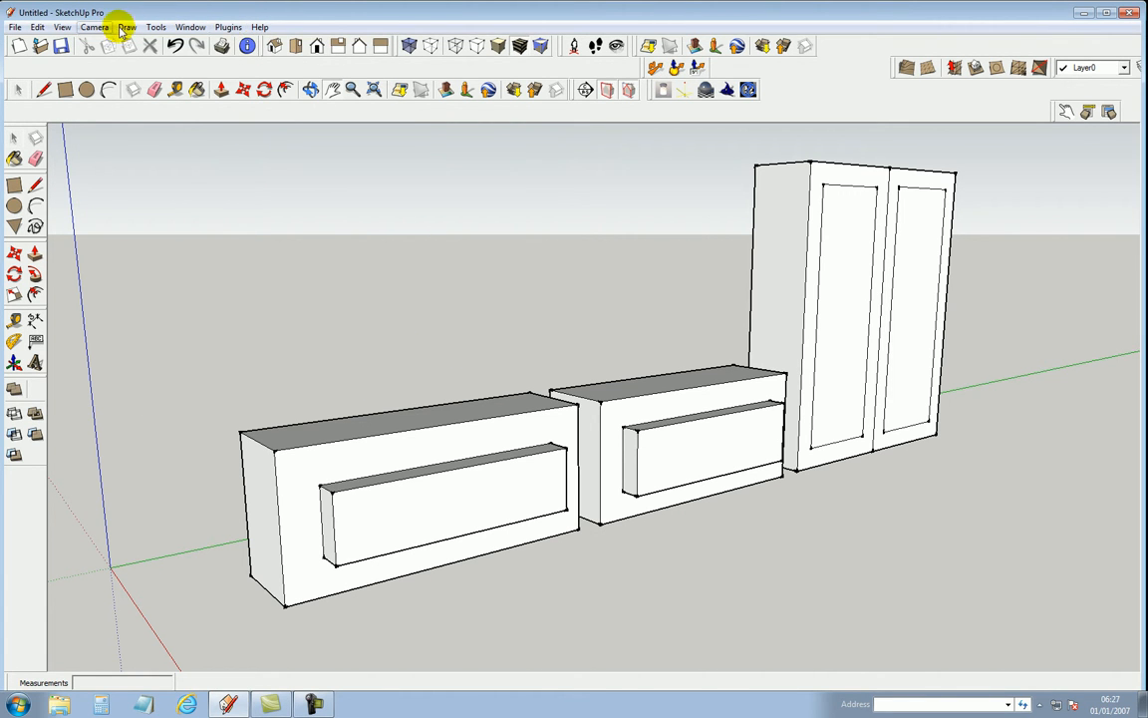
pyautogui.moveTo(195, 26)
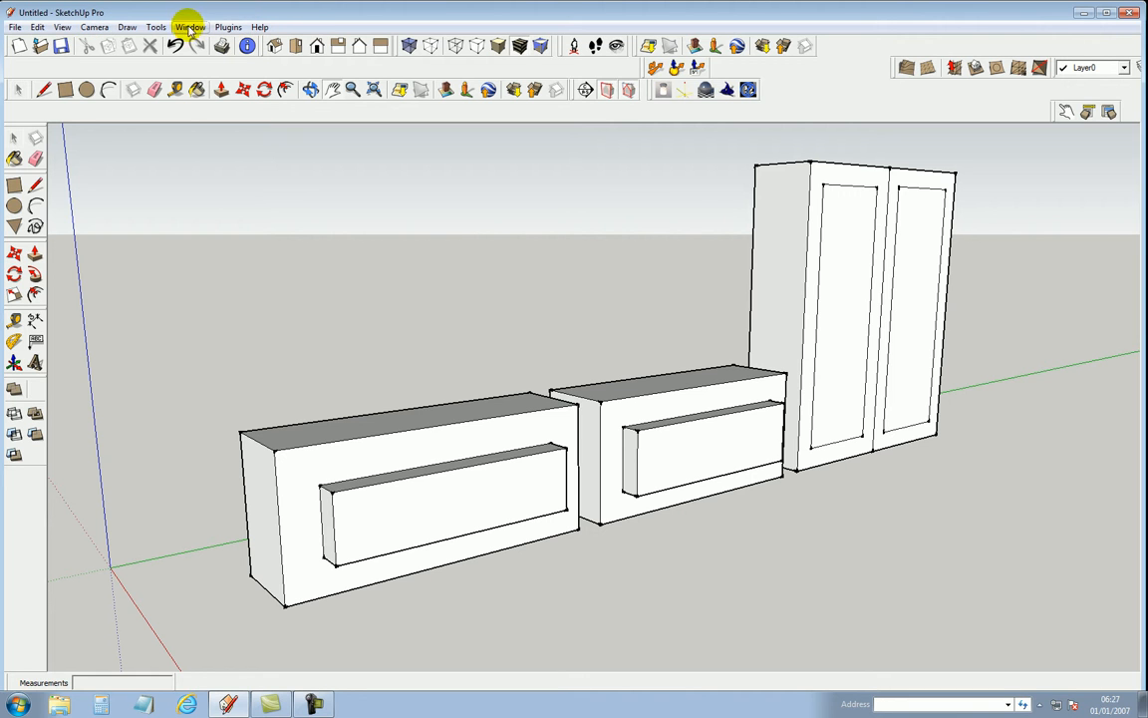
pyautogui.moveTo(261, 15)
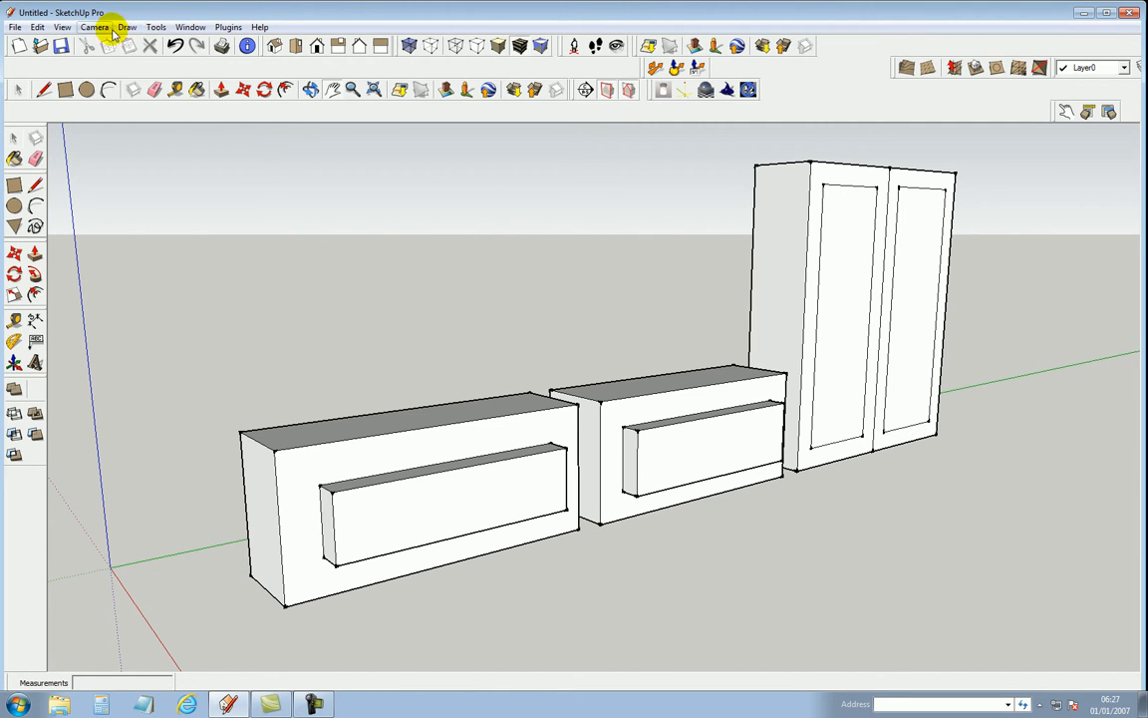
pyautogui.moveTo(198, 325)
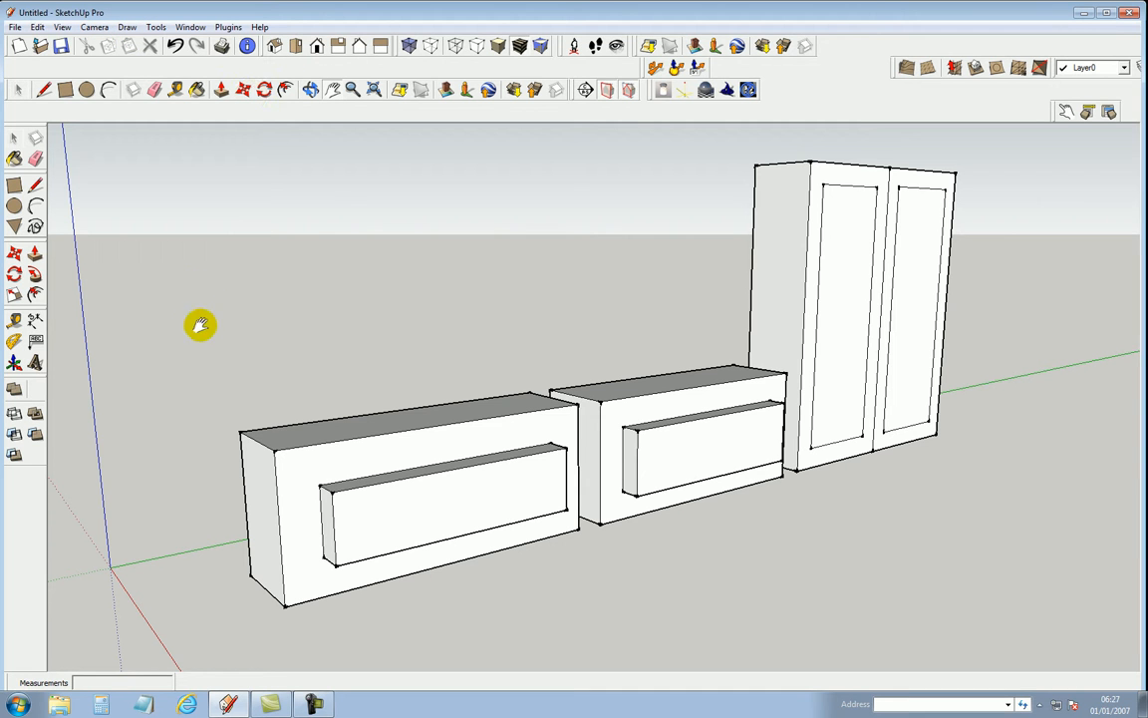
pyautogui.moveTo(37, 227)
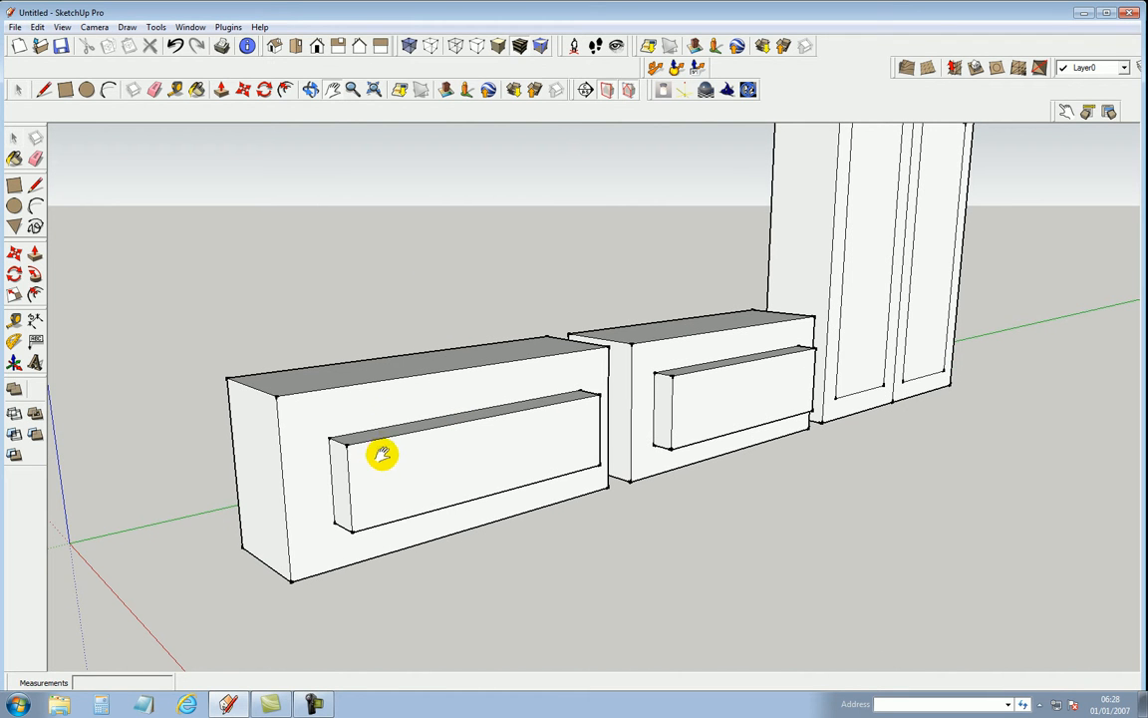
pyautogui.moveTo(430, 495)
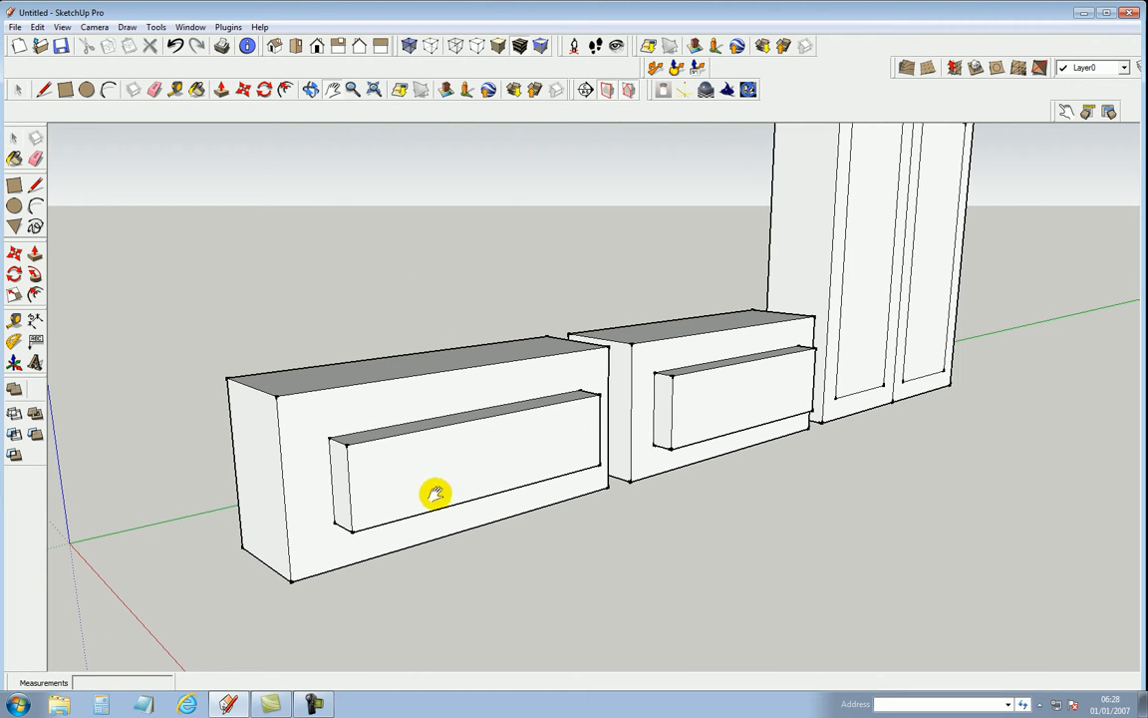
pyautogui.moveTo(408, 489)
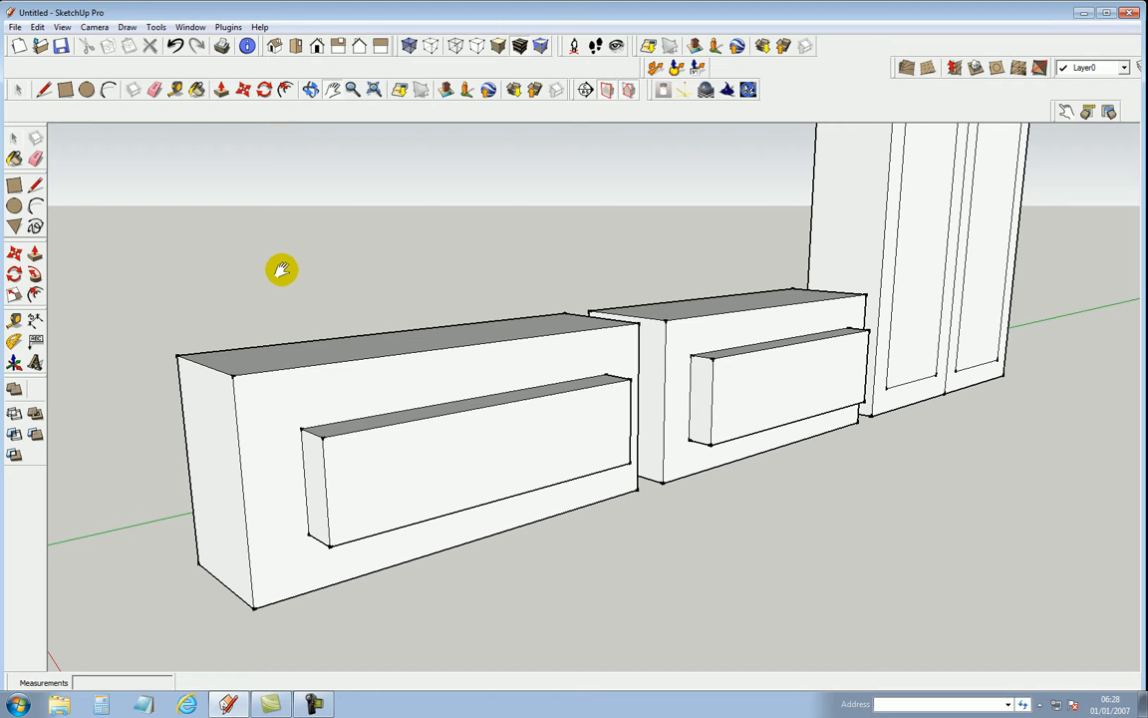
pyautogui.moveTo(528, 447)
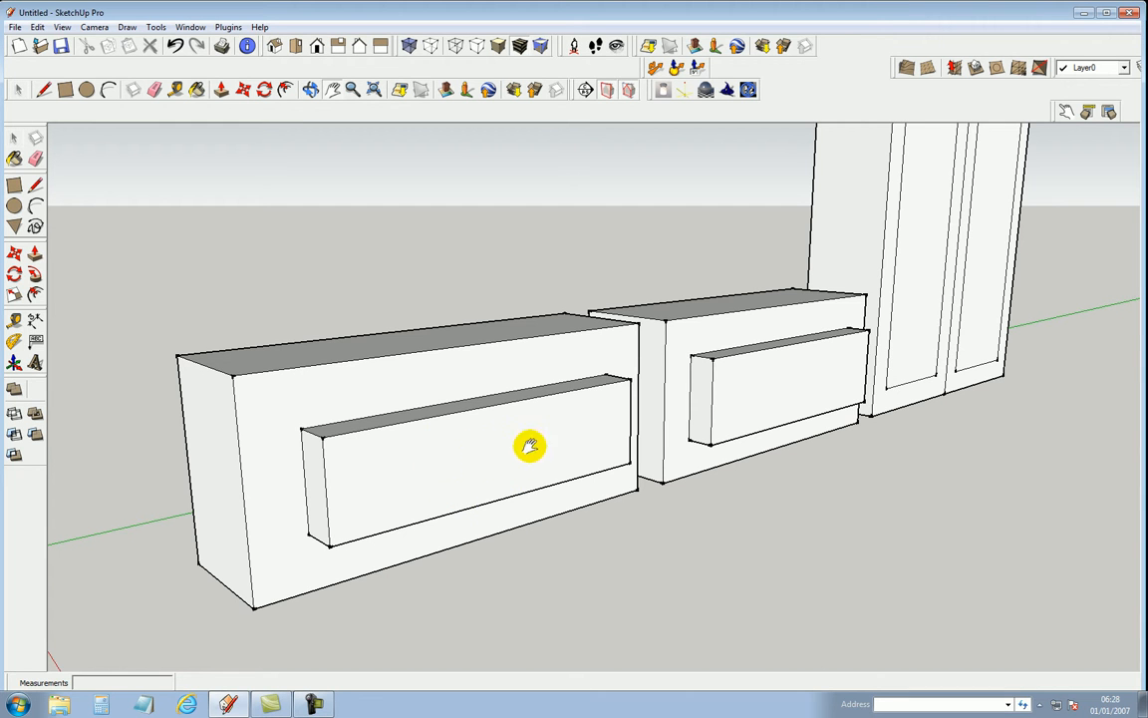
pyautogui.moveTo(499, 452)
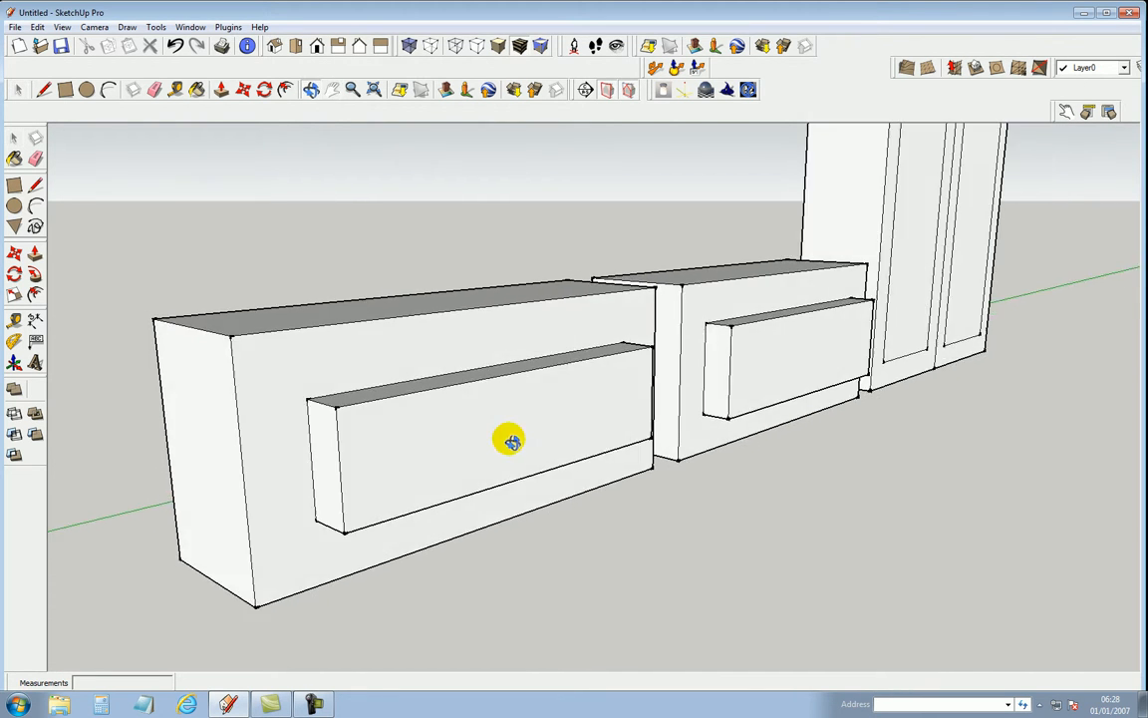
# Step: Zoom in close on the left cabinet's drawer front and its top-left corner
pyautogui.moveTo(511, 440); pyautogui.dragTo(416, 433)
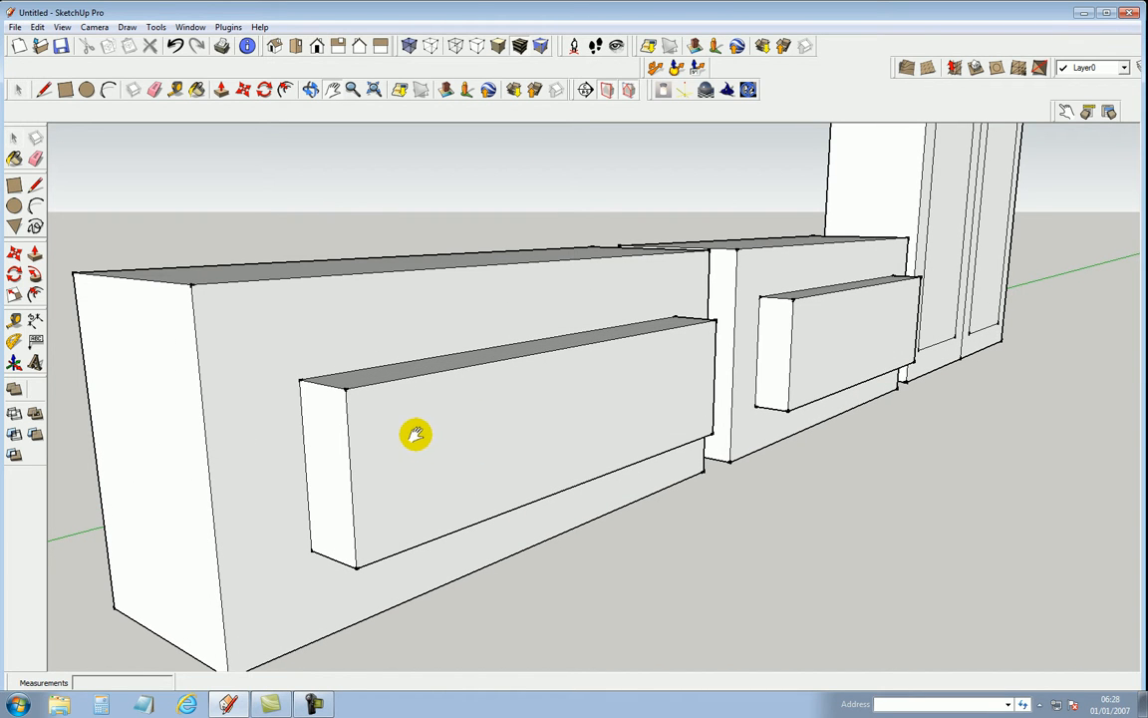
pyautogui.moveTo(586, 417)
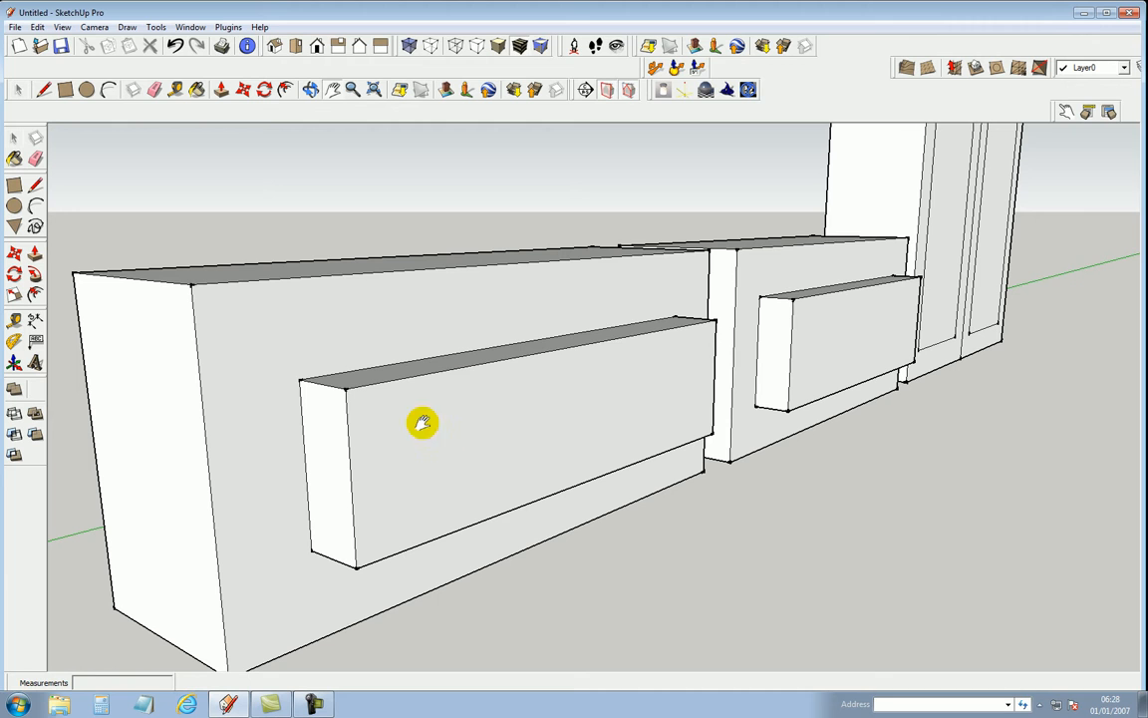
pyautogui.moveTo(173, 353)
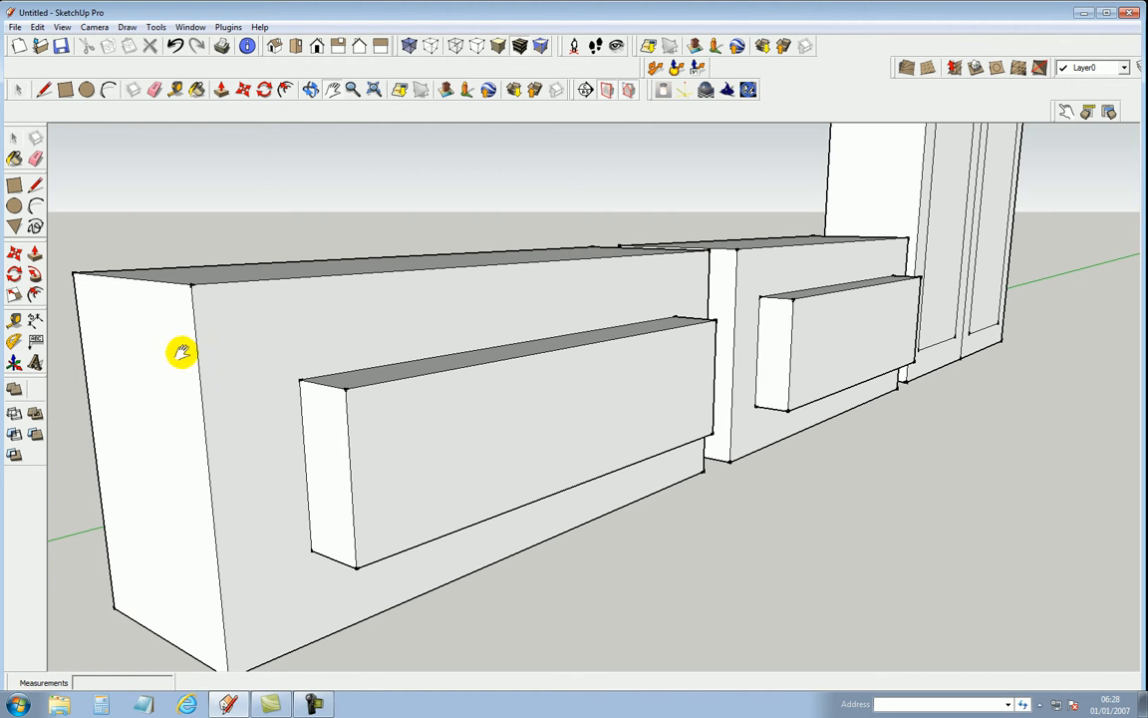
pyautogui.moveTo(381, 409)
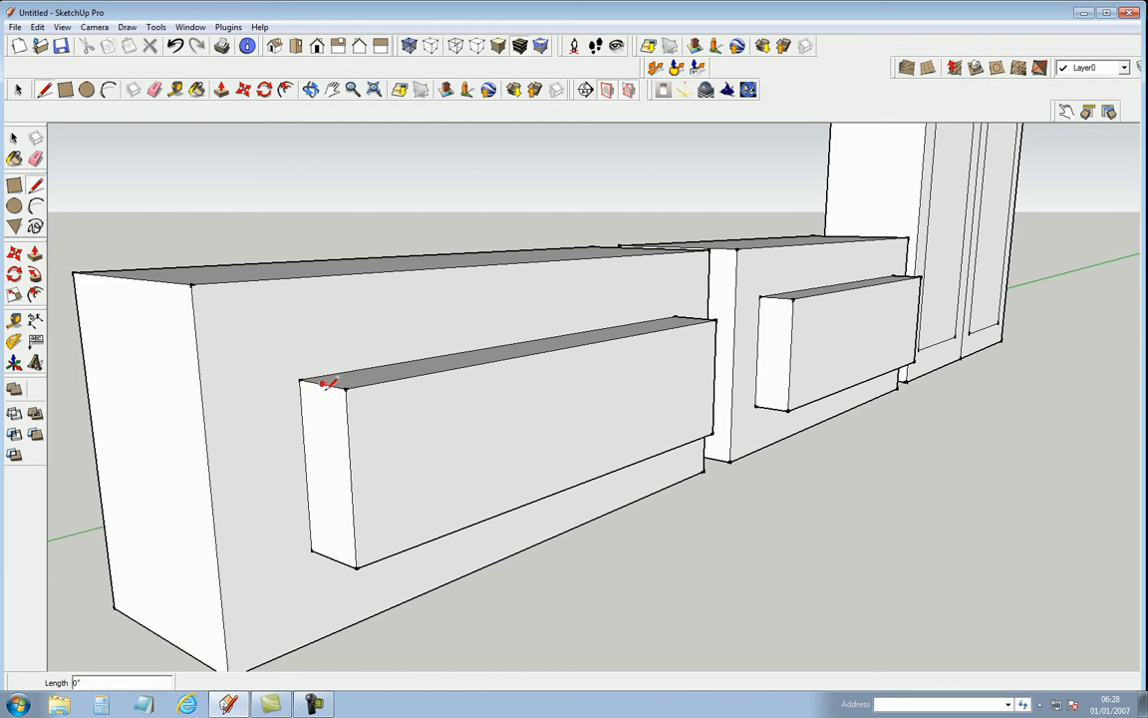
pyautogui.moveTo(344, 423)
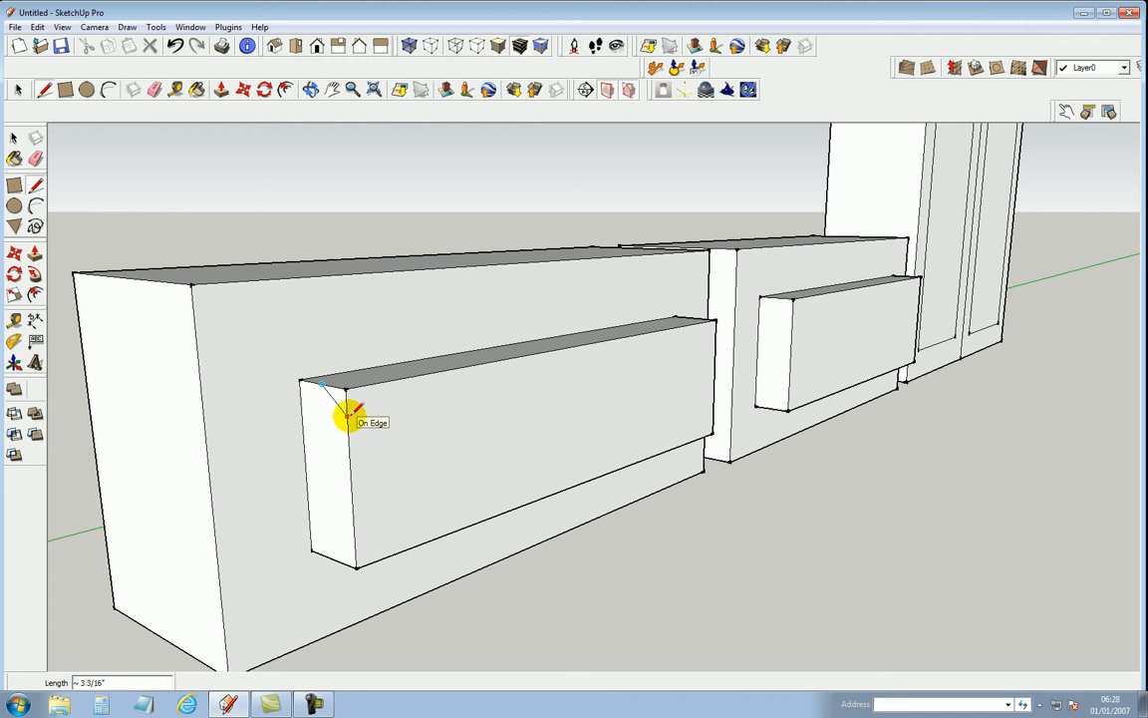
pyautogui.moveTo(43, 279)
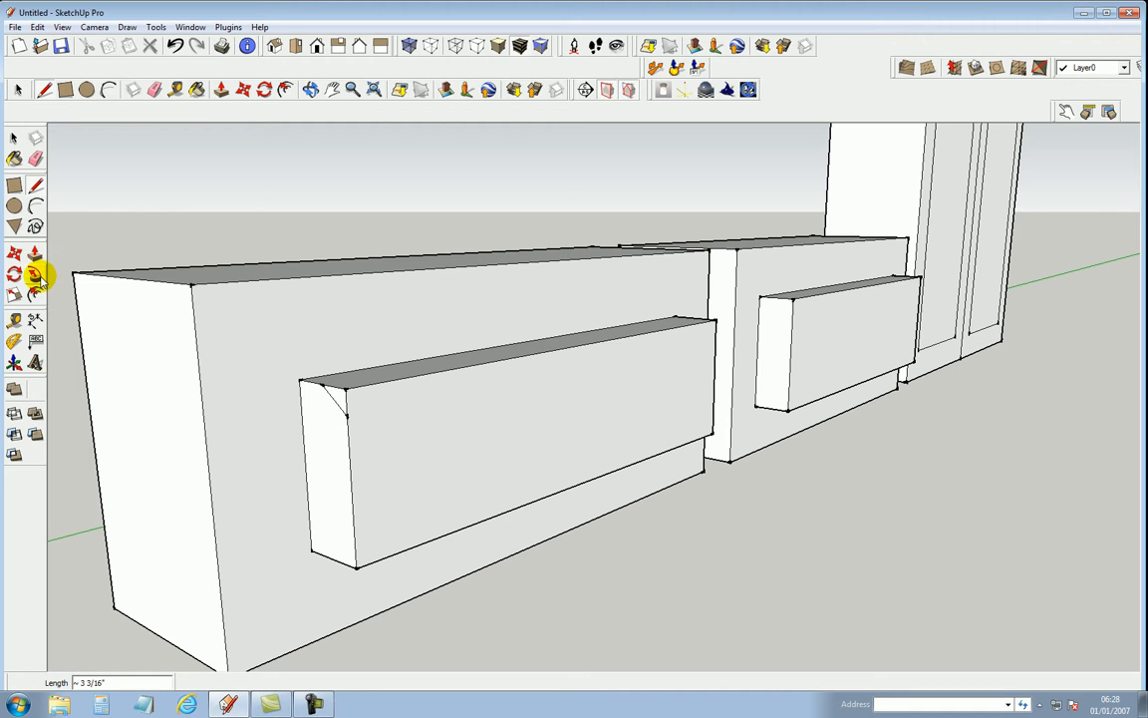
pyautogui.moveTo(44, 277)
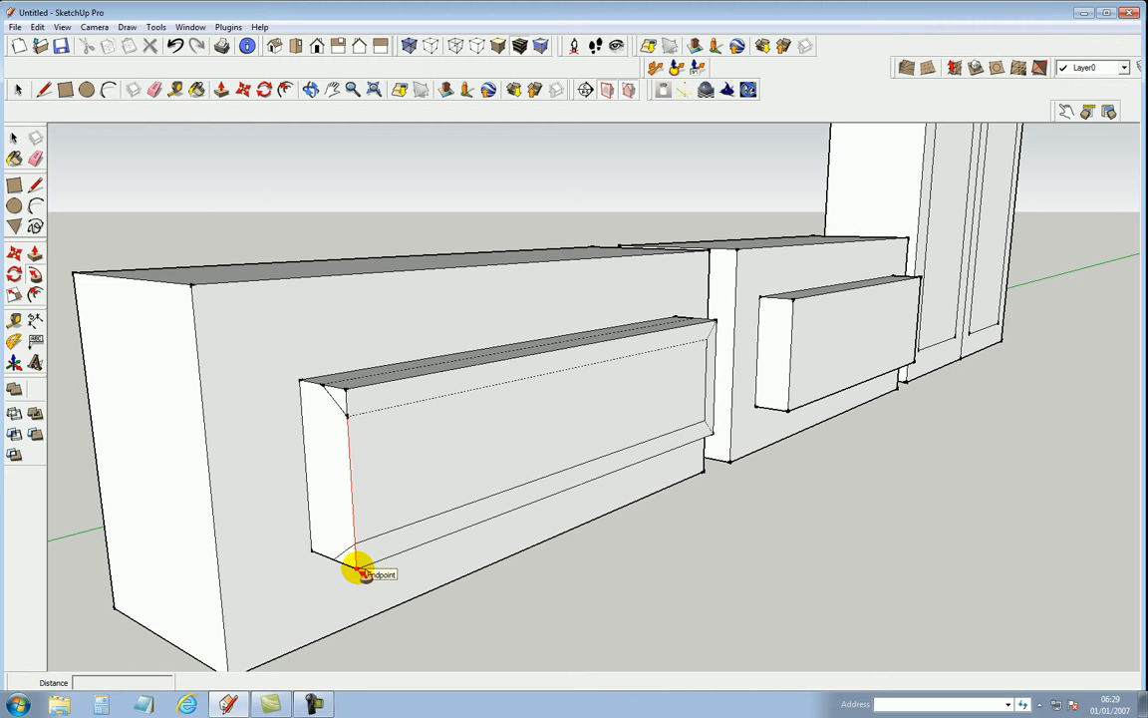
pyautogui.moveTo(344, 416)
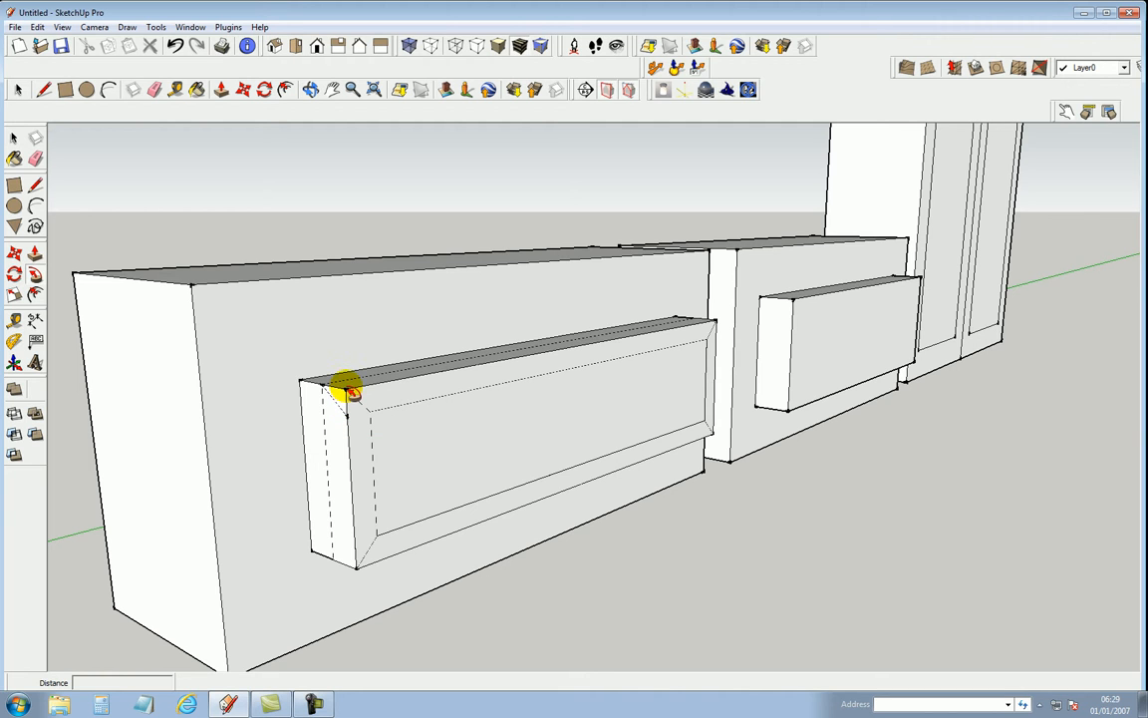
pyautogui.moveTo(344, 397)
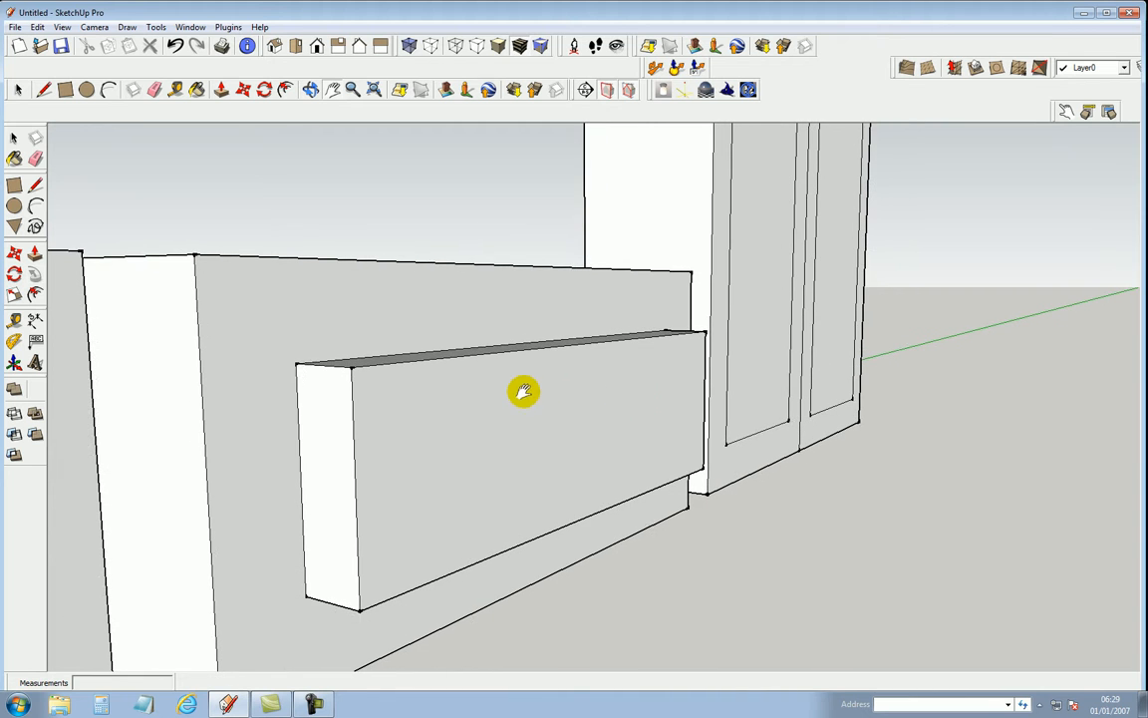
pyautogui.moveTo(91, 207)
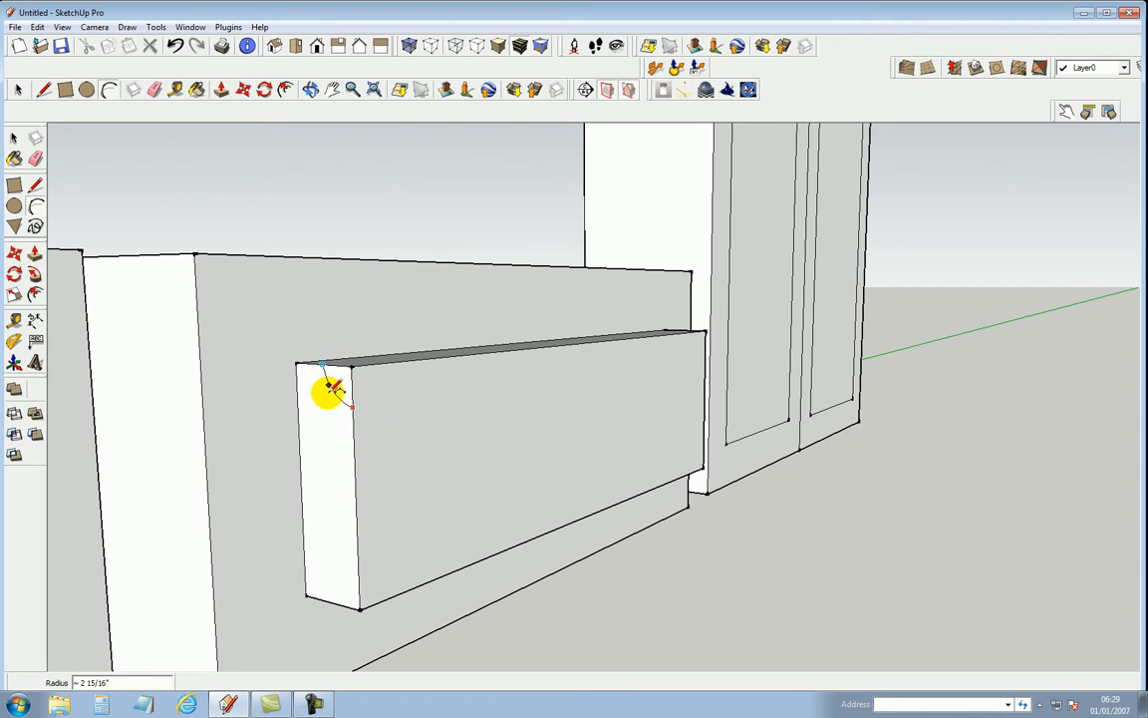
pyautogui.moveTo(334, 391)
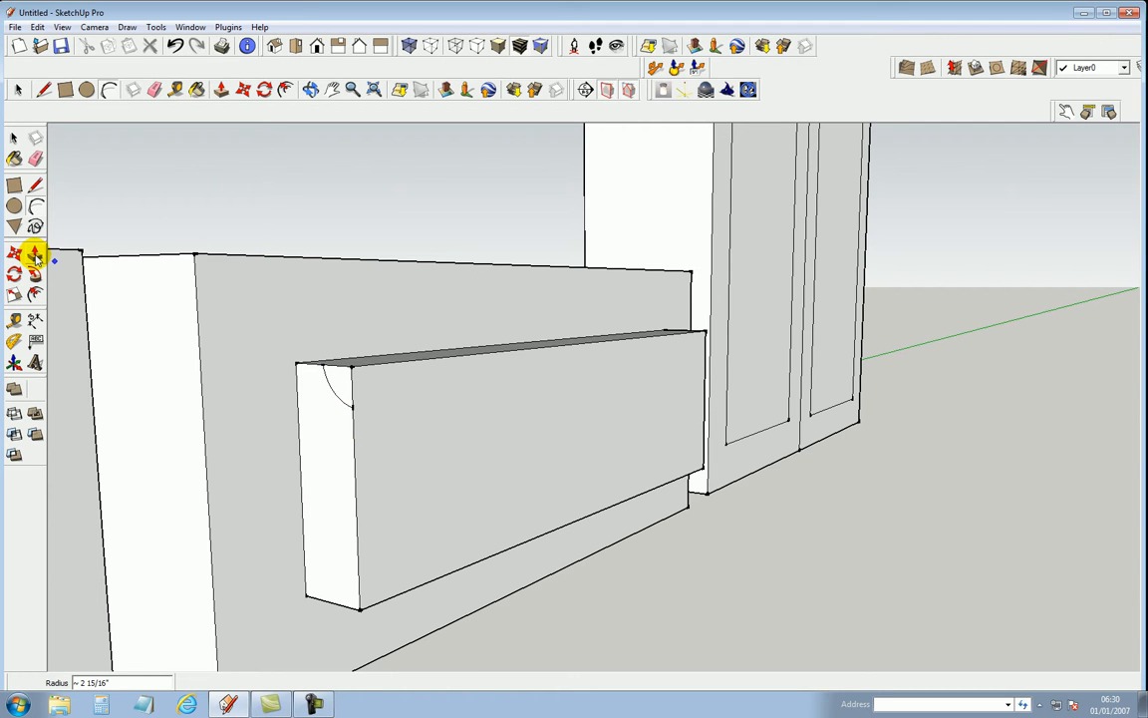
pyautogui.moveTo(32, 280)
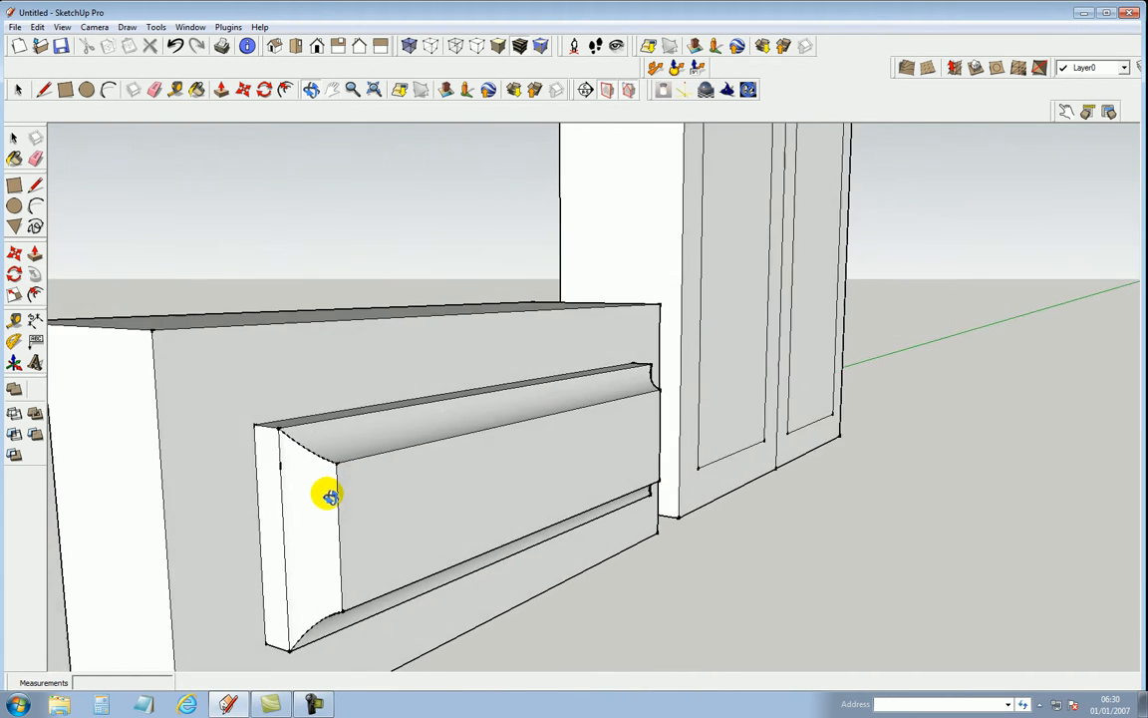
# Step: Orbit out to view both drawer cabinets and their shaped drawer fronts
pyautogui.moveTo(329, 496); pyautogui.dragTo(514, 339)
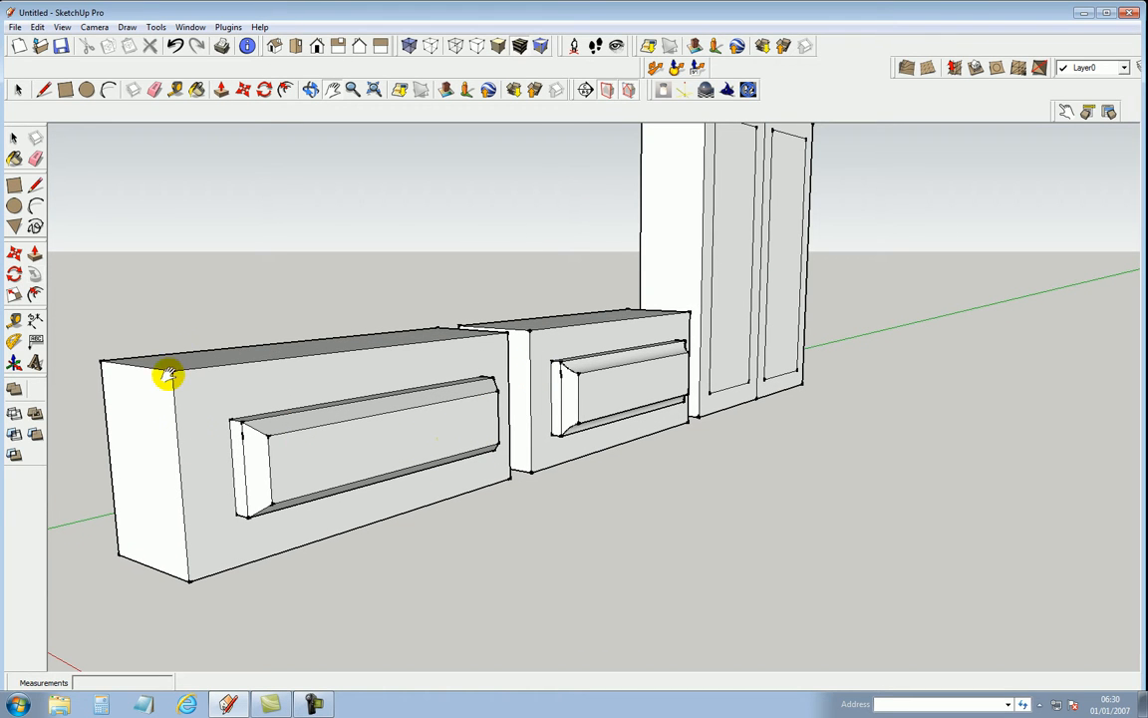
pyautogui.moveTo(170, 377); pyautogui.dragTo(349, 535)
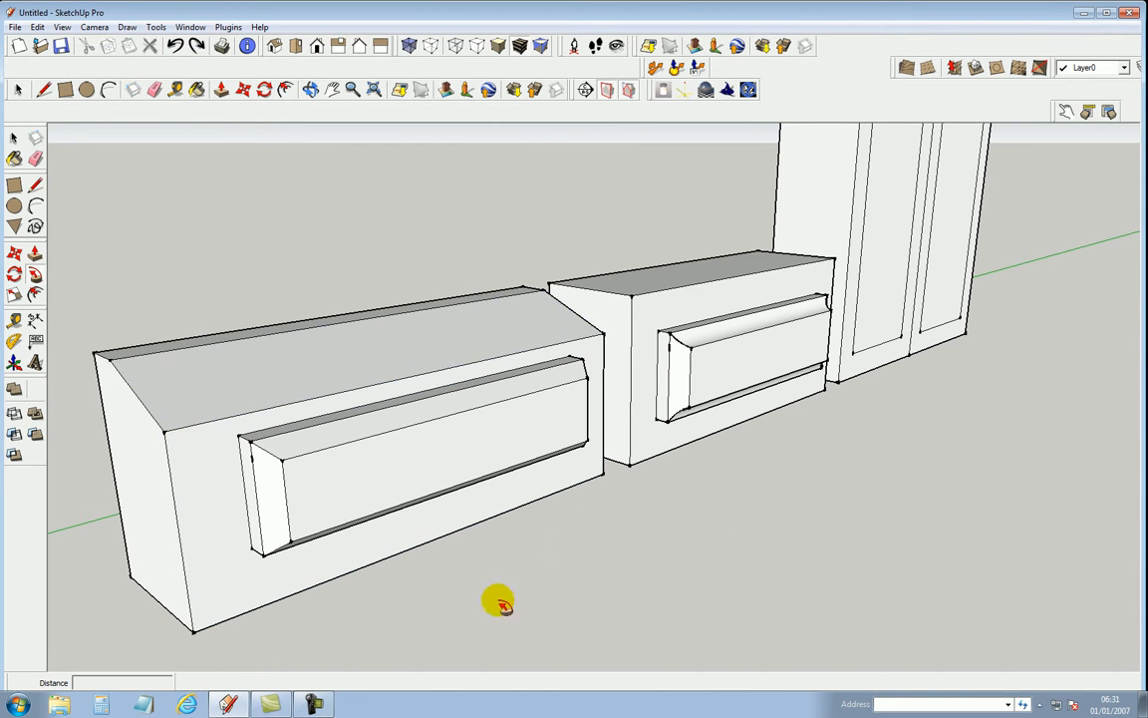
pyautogui.click(163, 419)
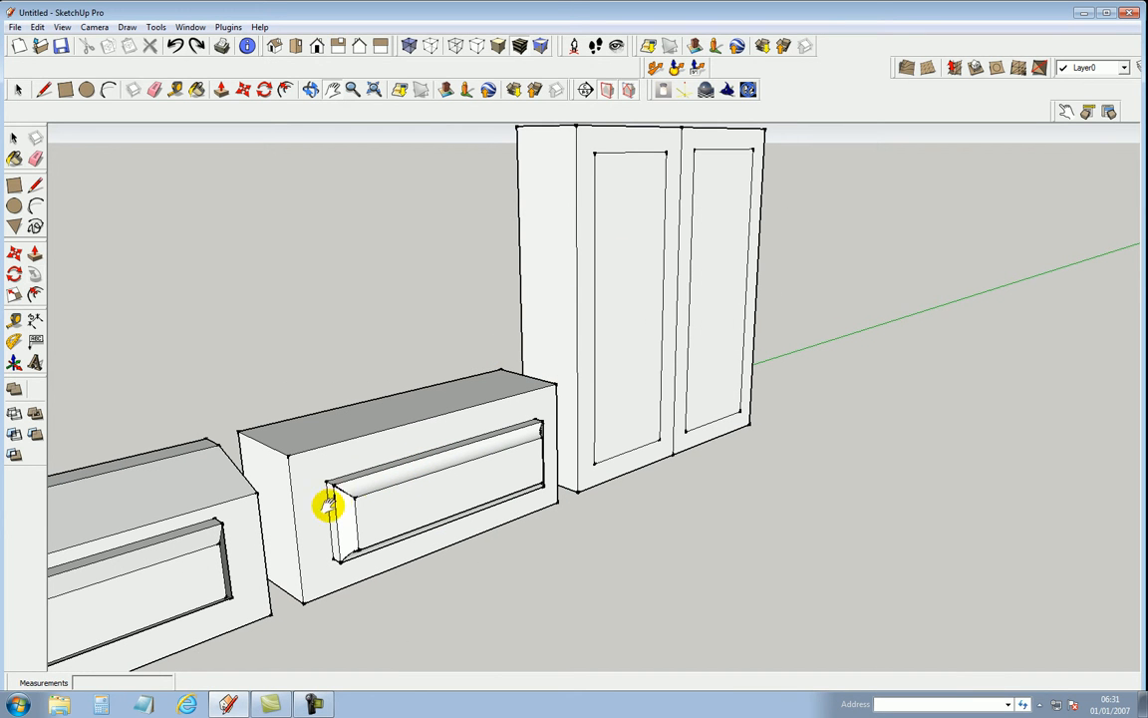
pyautogui.moveTo(29, 277)
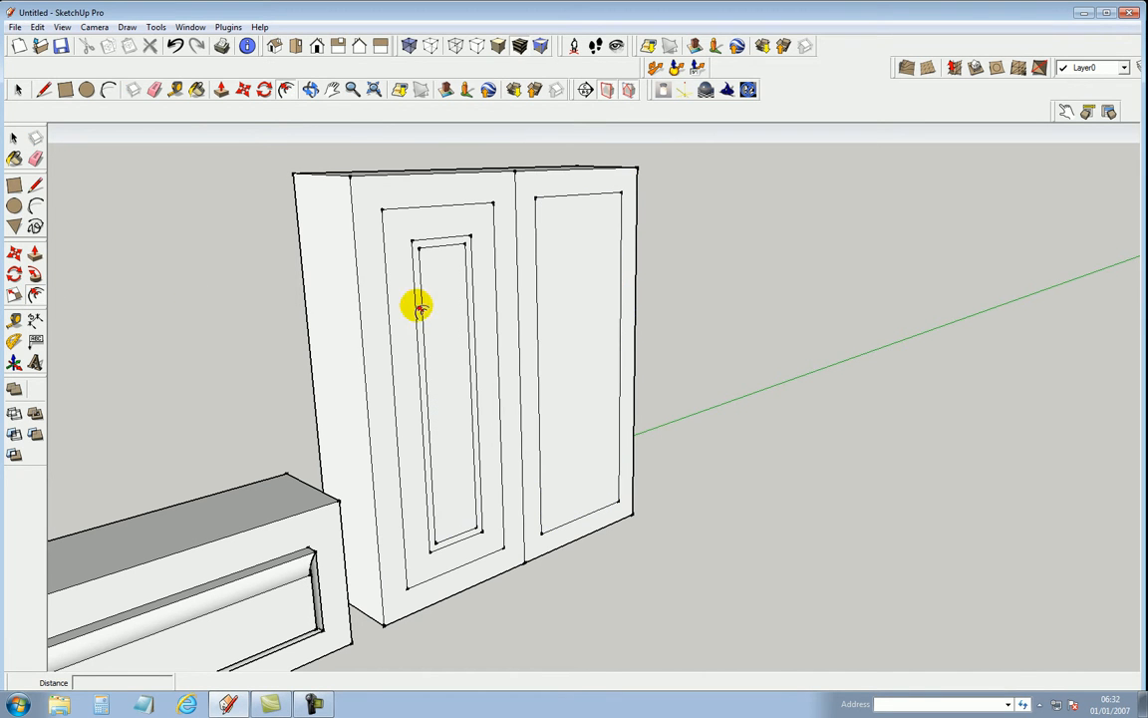
# Step: Select the left door's panel and border, then inset a border inside the right door panel
pyautogui.click(421, 310)
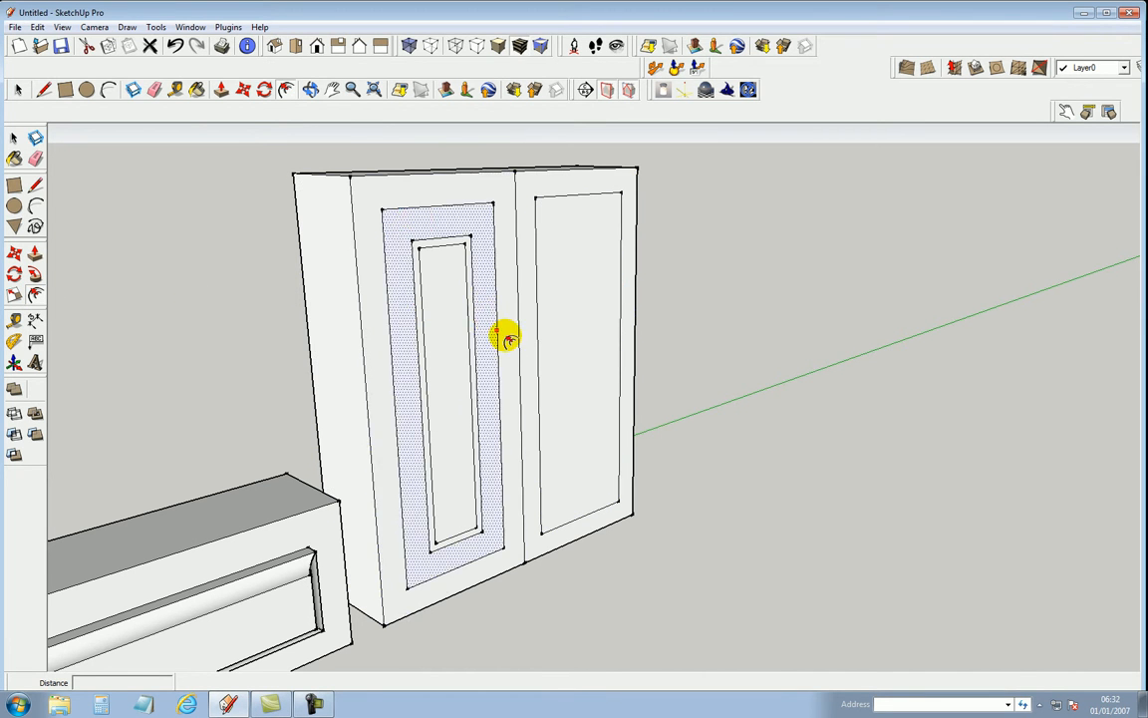
pyautogui.click(583, 329)
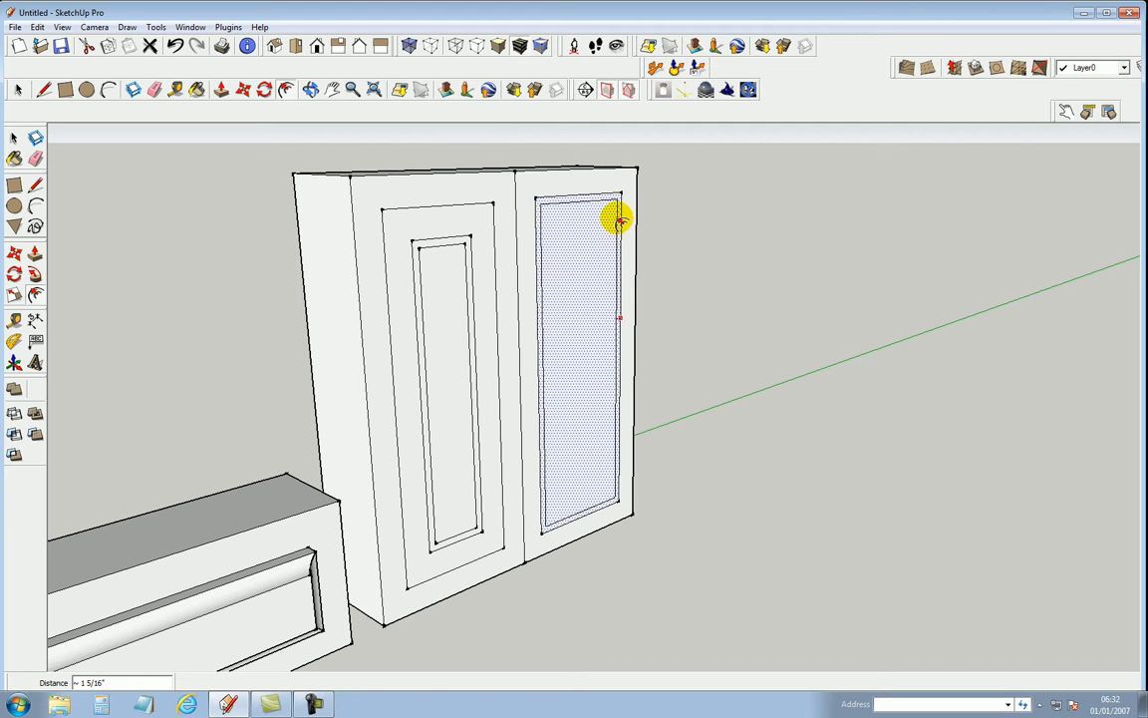
pyautogui.moveTo(618, 219); pyautogui.dragTo(593, 204)
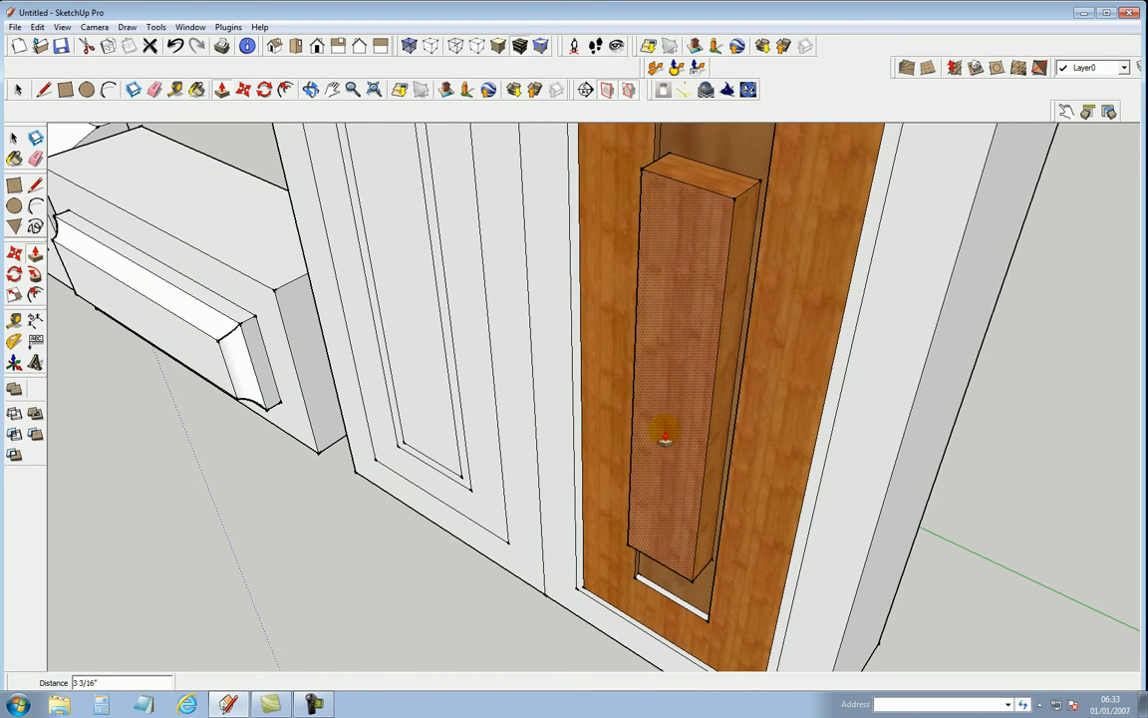
# Step: Push the right door's inner routed panel back into the door
pyautogui.moveTo(665, 436); pyautogui.dragTo(777, 366)
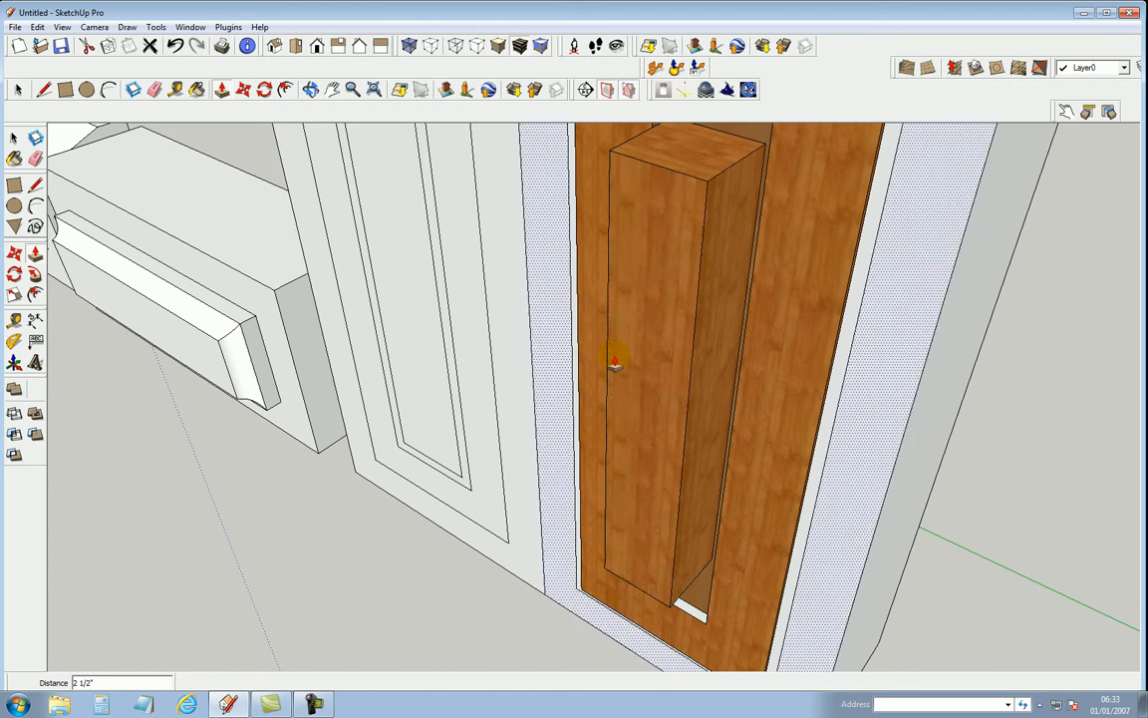
pyautogui.moveTo(615, 364); pyautogui.dragTo(630, 377)
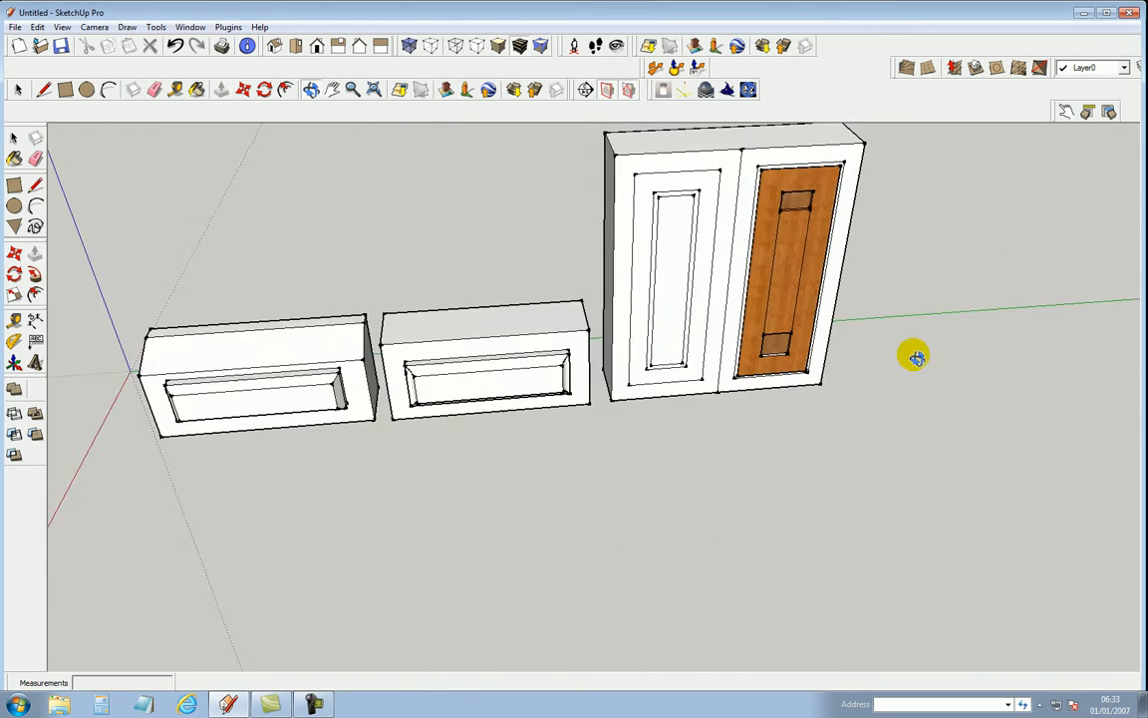
pyautogui.moveTo(915, 357); pyautogui.dragTo(432, 235)
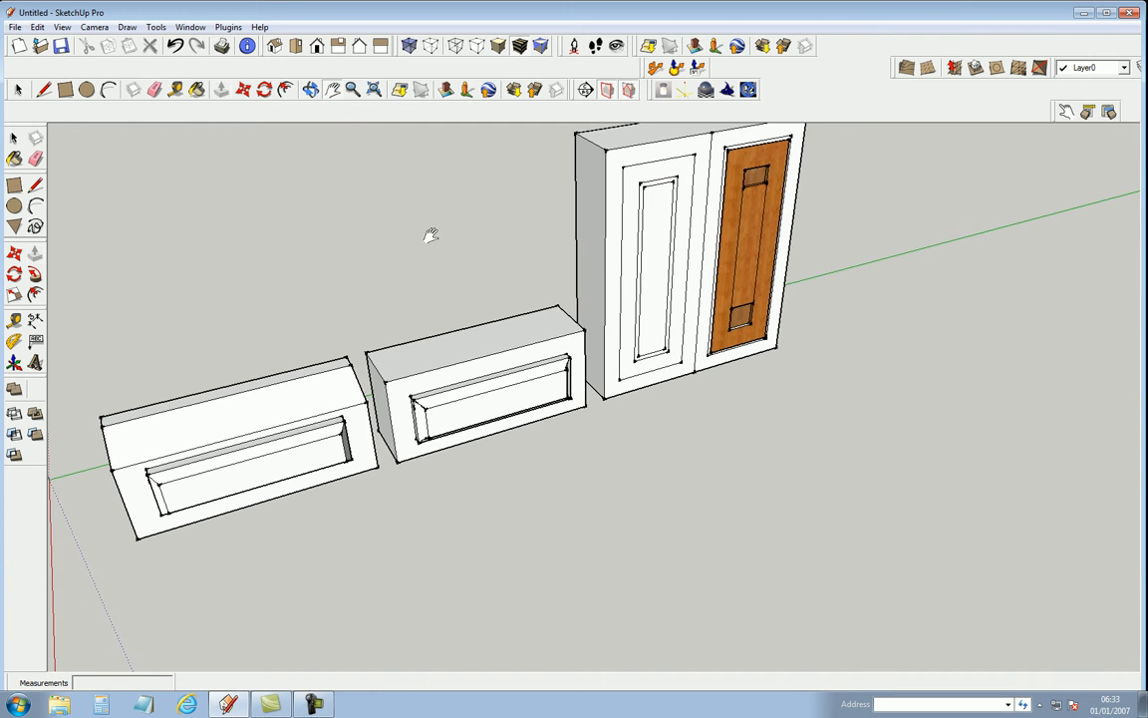
pyautogui.moveTo(432, 235); pyautogui.dragTo(538, 314)
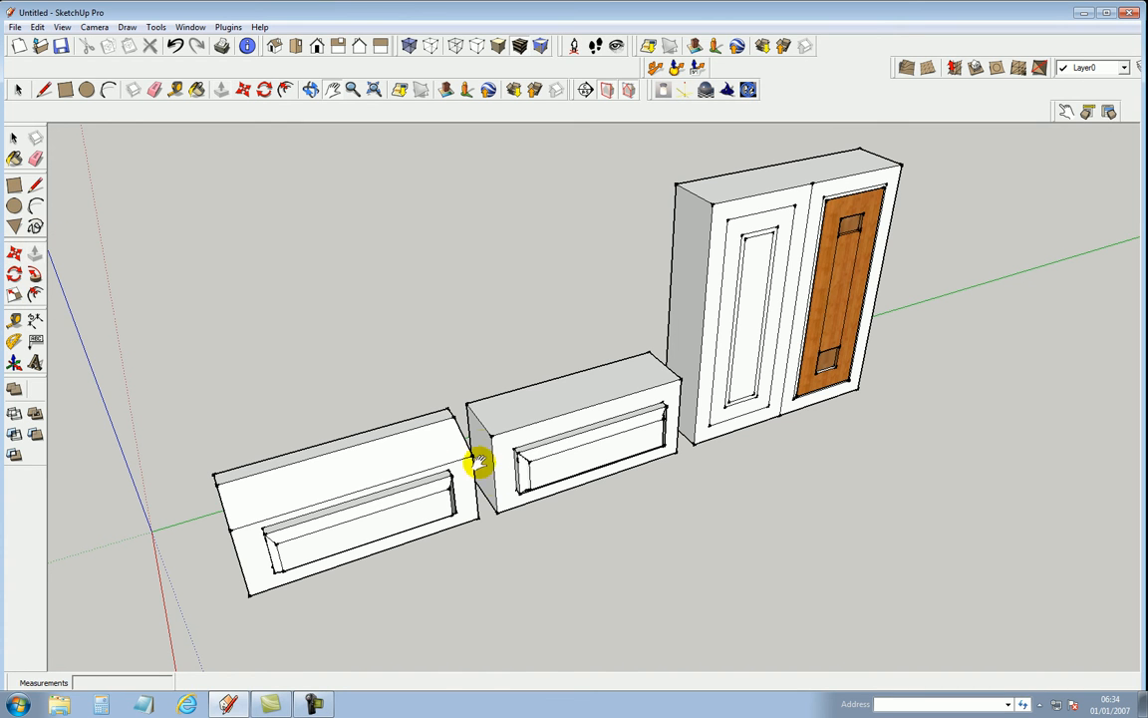
pyautogui.moveTo(798, 245)
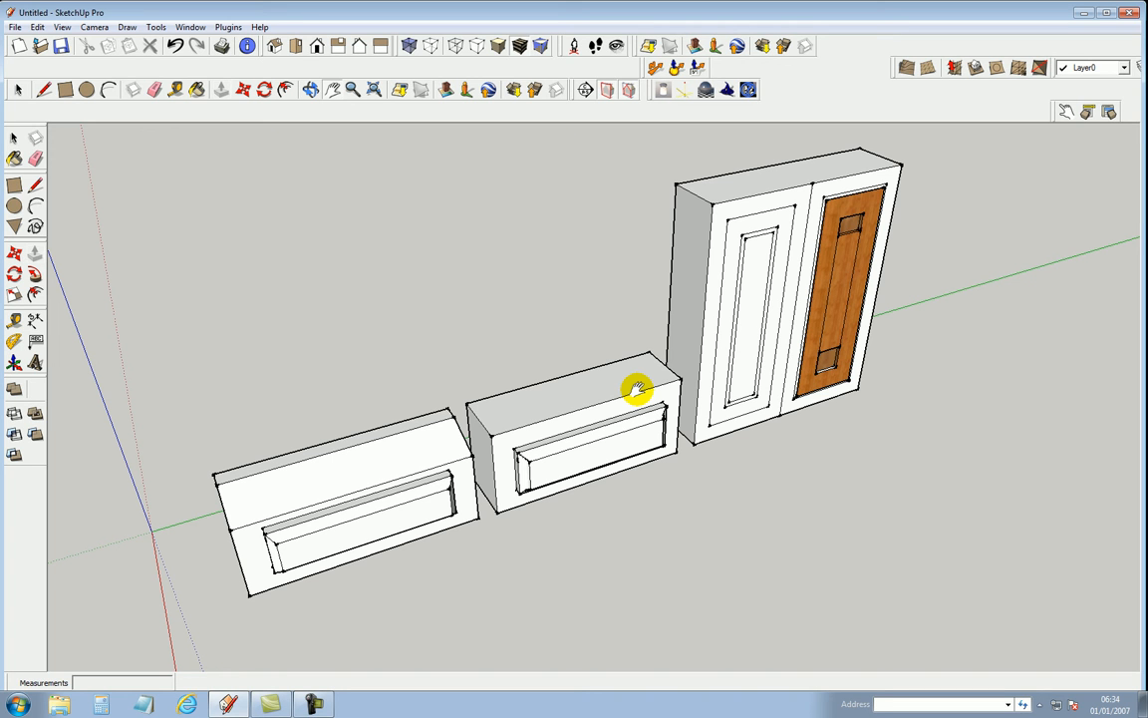
pyautogui.moveTo(689, 257)
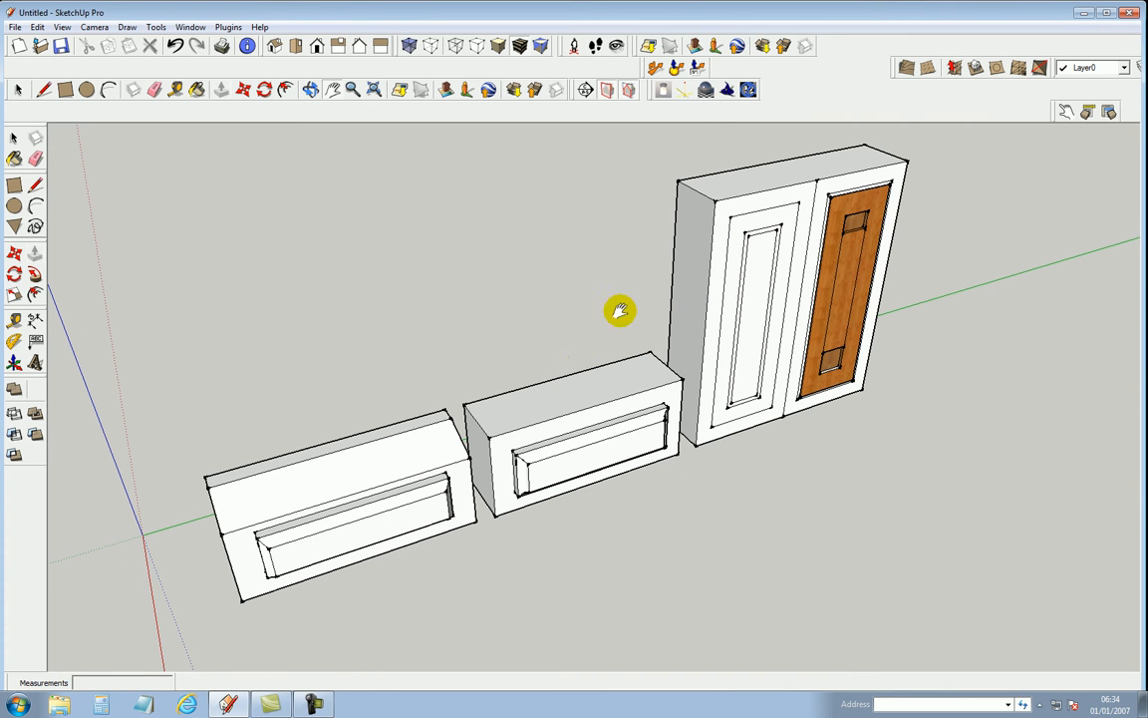
pyautogui.moveTo(572, 386)
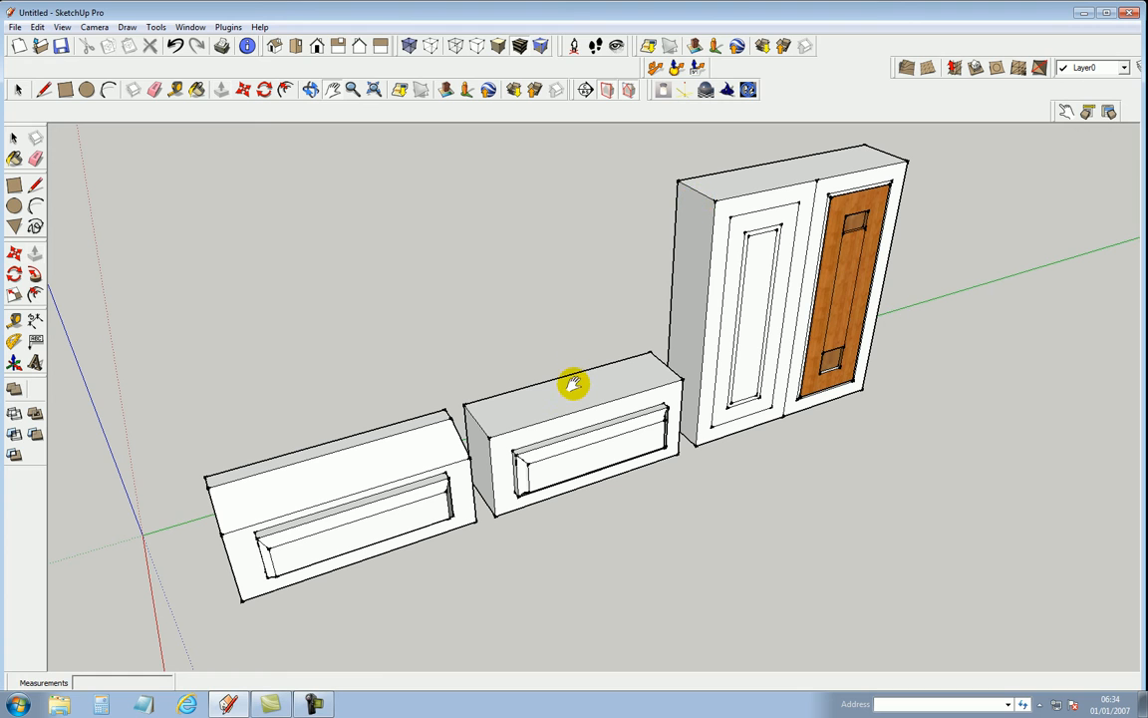
pyautogui.moveTo(586, 392)
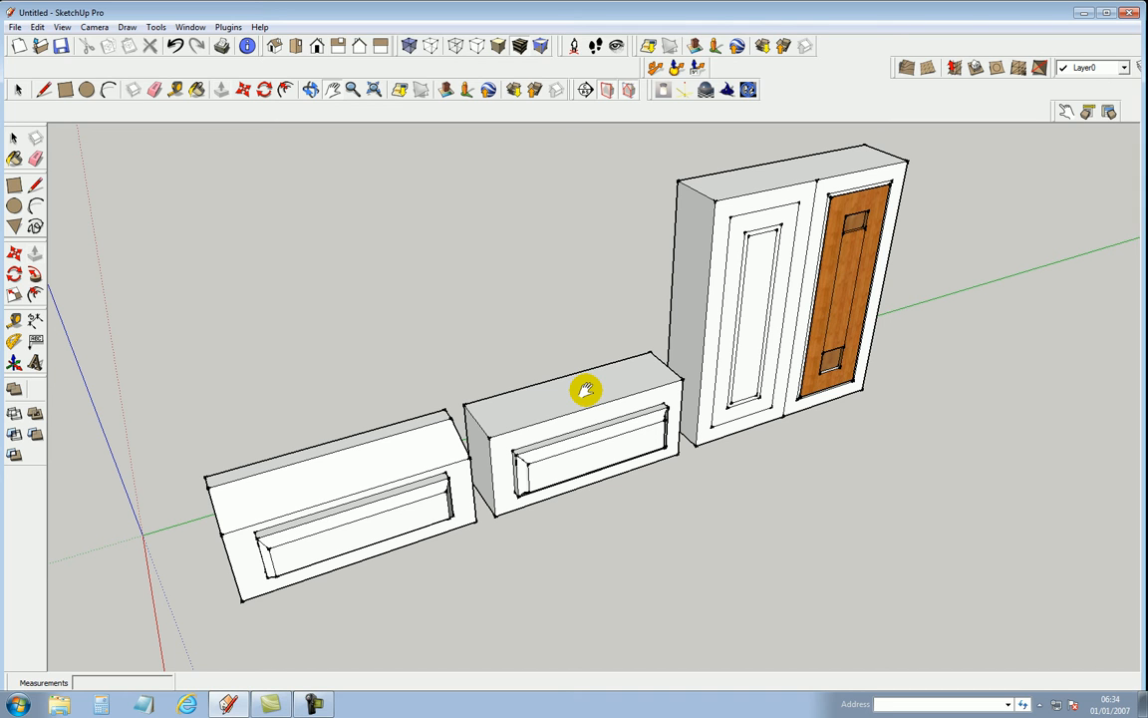
pyautogui.moveTo(627, 393)
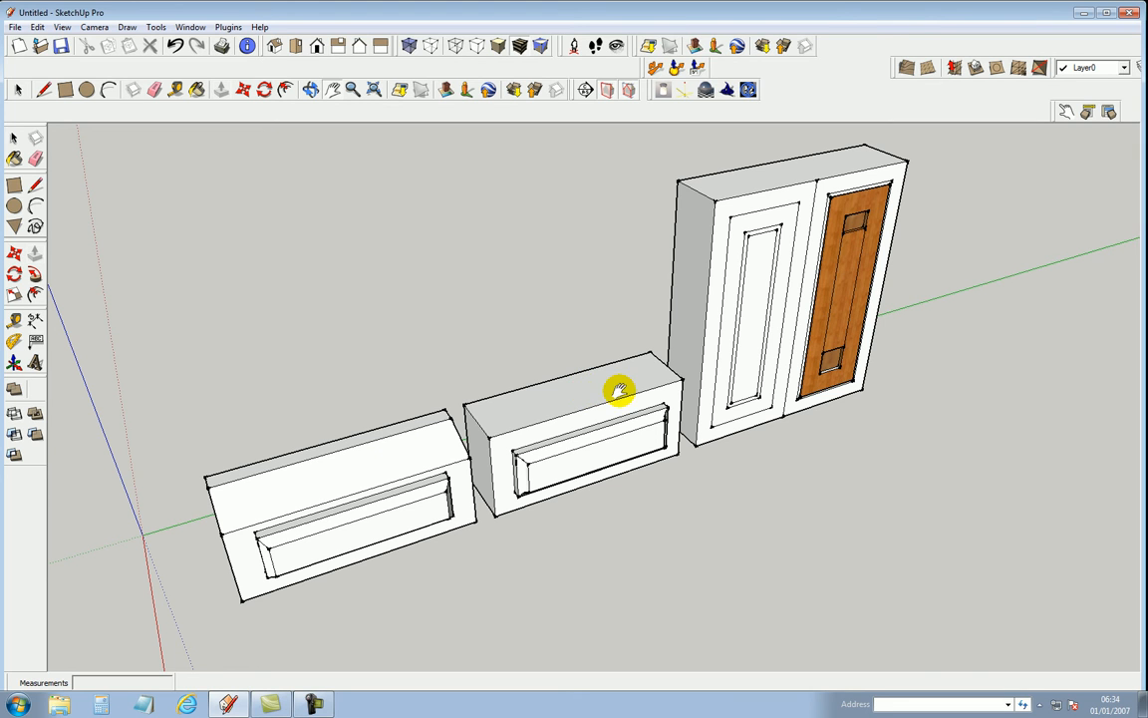
pyautogui.moveTo(473, 387)
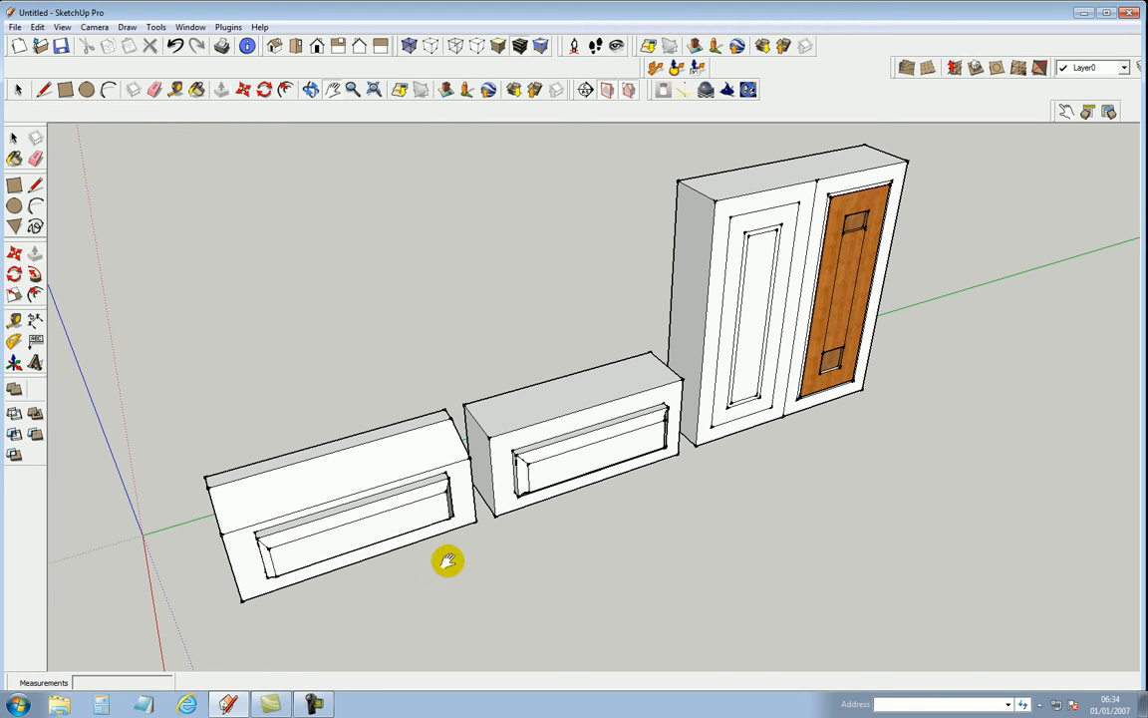
pyautogui.moveTo(228, 329)
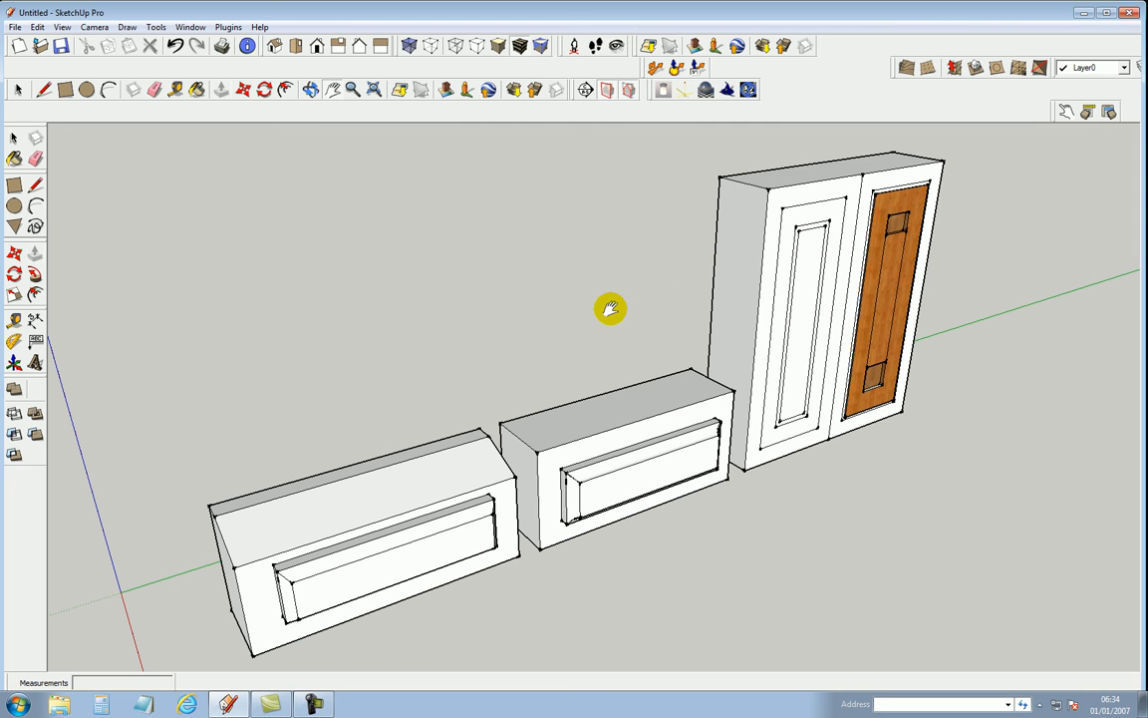
pyautogui.moveTo(662, 270)
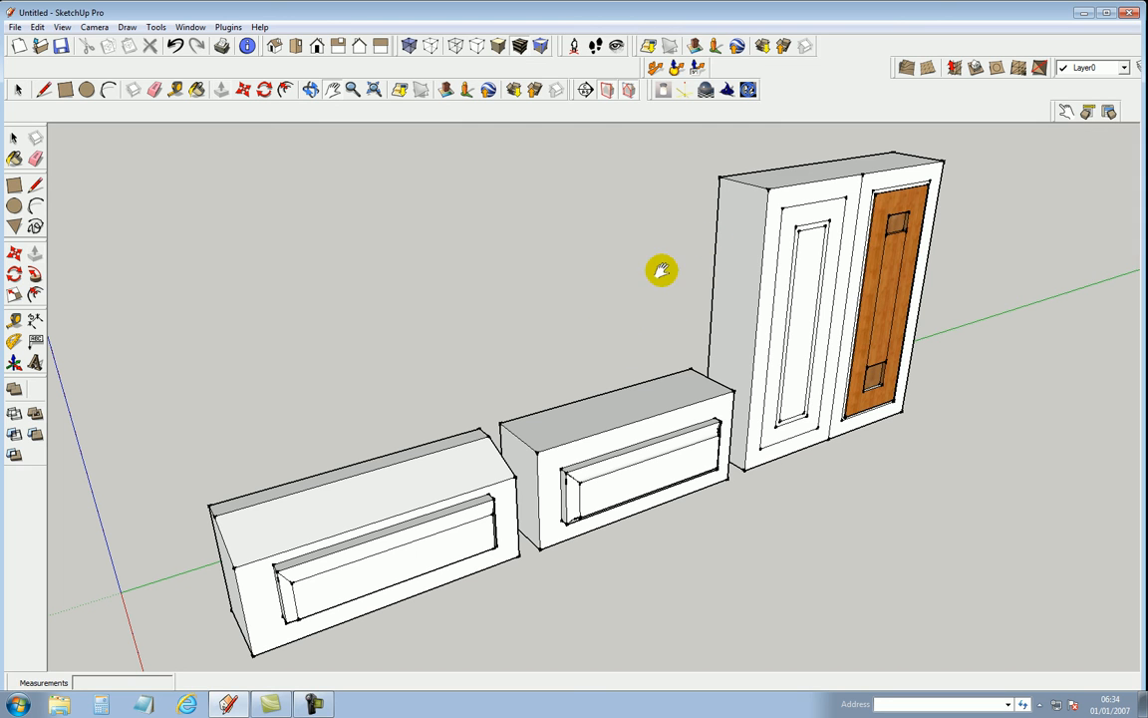
pyautogui.moveTo(386, 351)
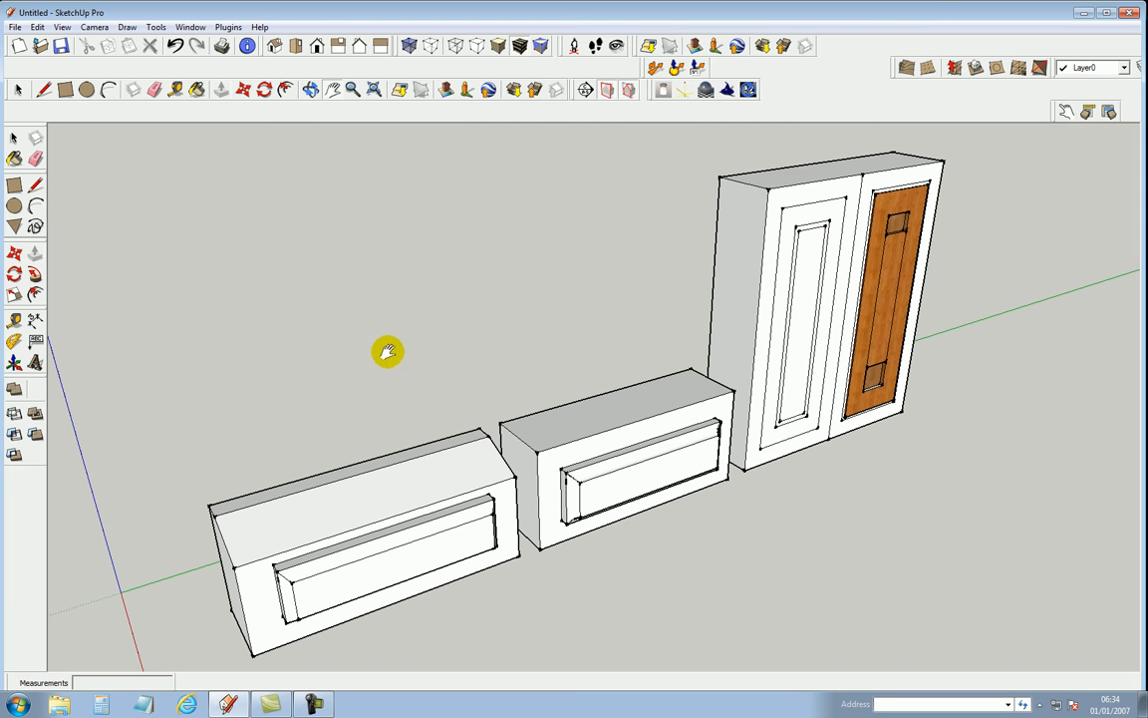
pyautogui.moveTo(269, 217)
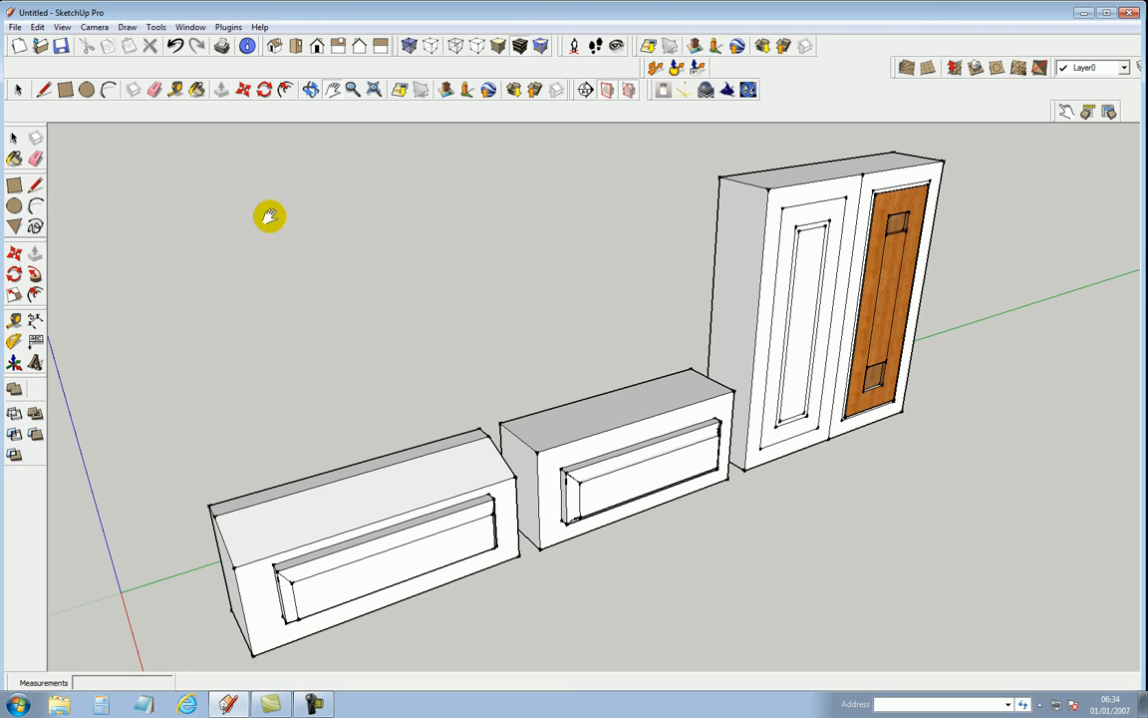
pyautogui.moveTo(508, 296)
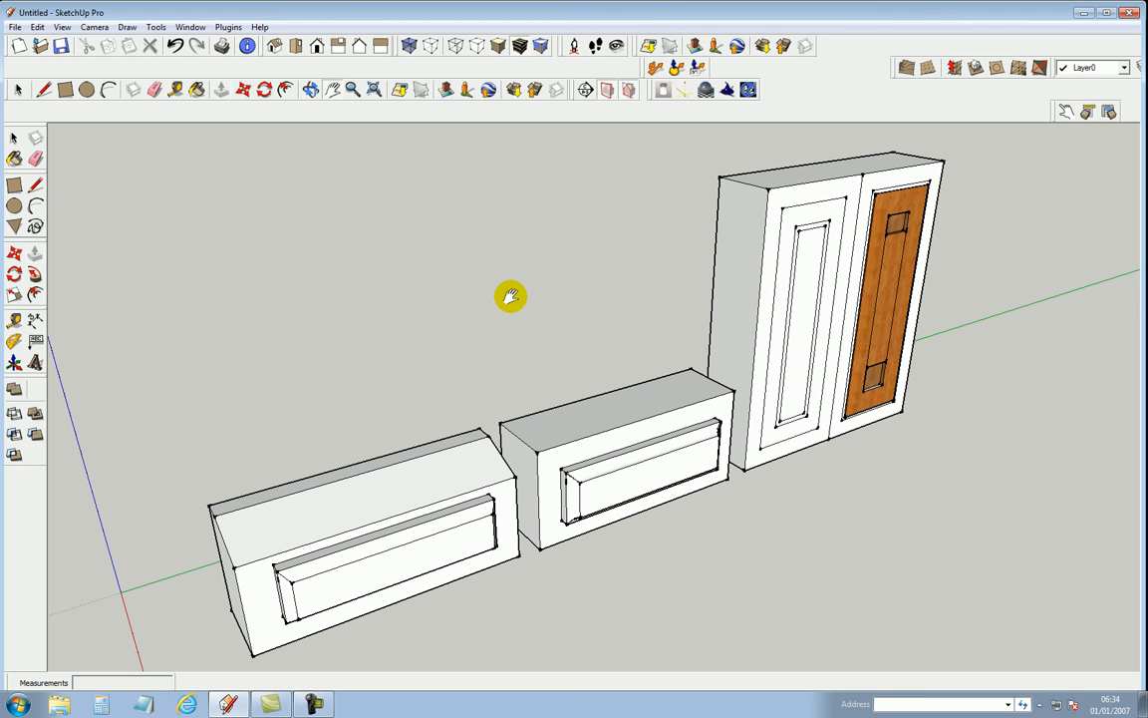
pyautogui.moveTo(760, 198)
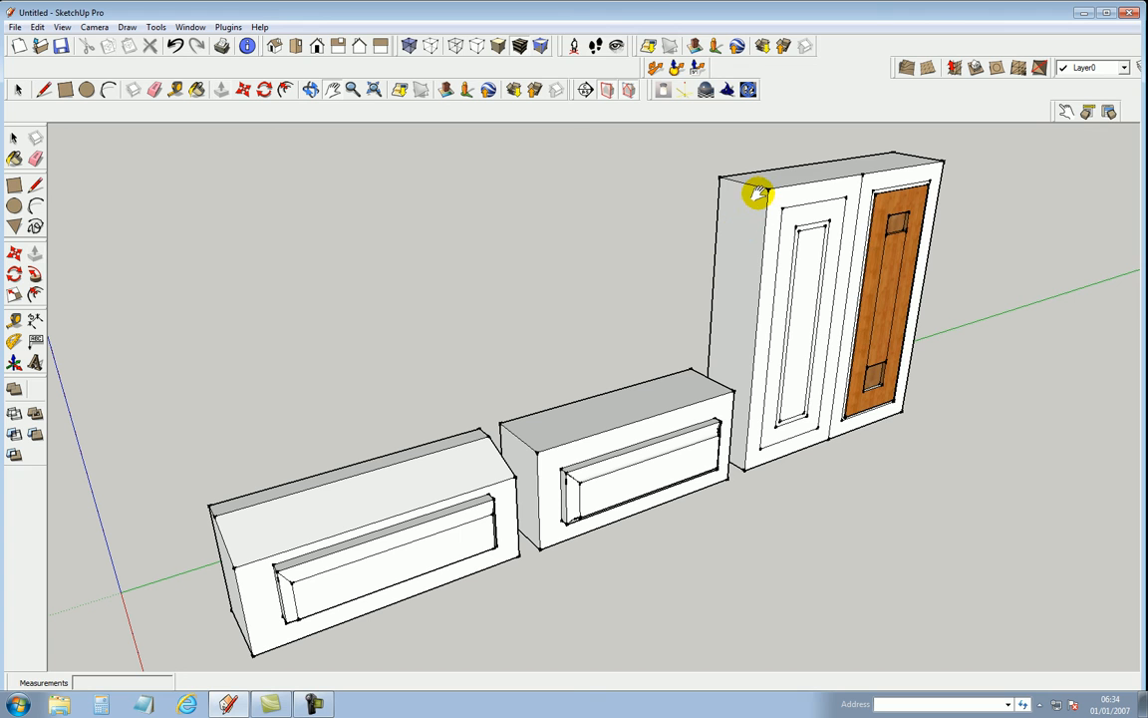
pyautogui.moveTo(427, 363)
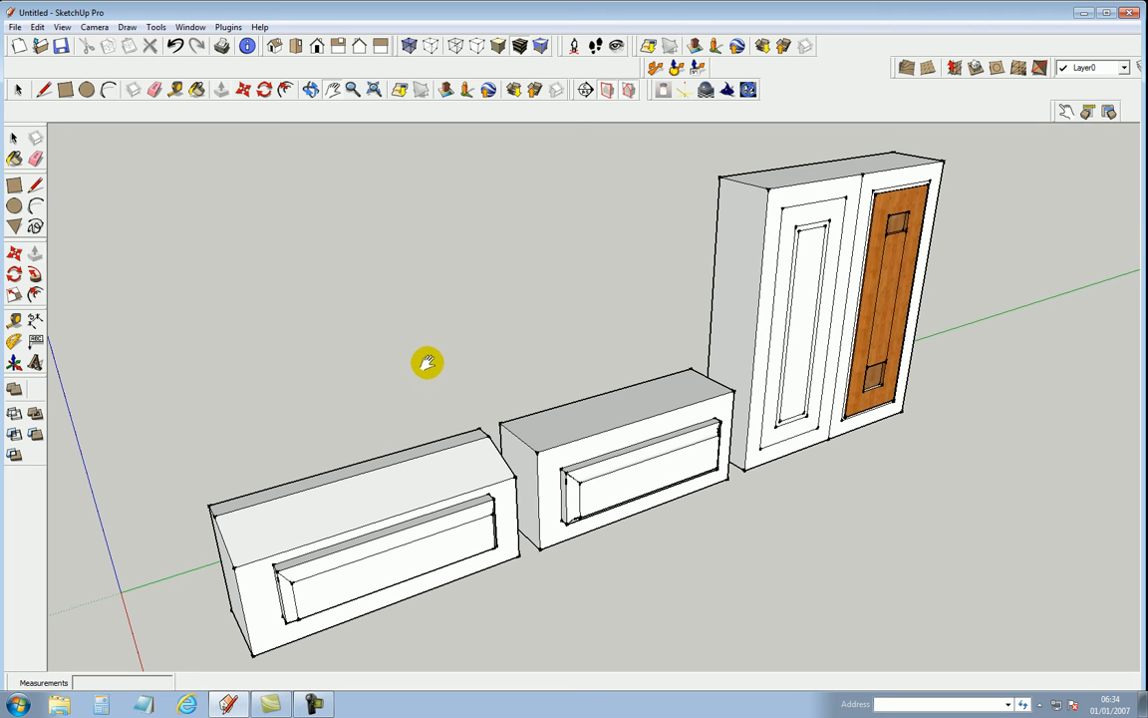
pyautogui.moveTo(760, 196)
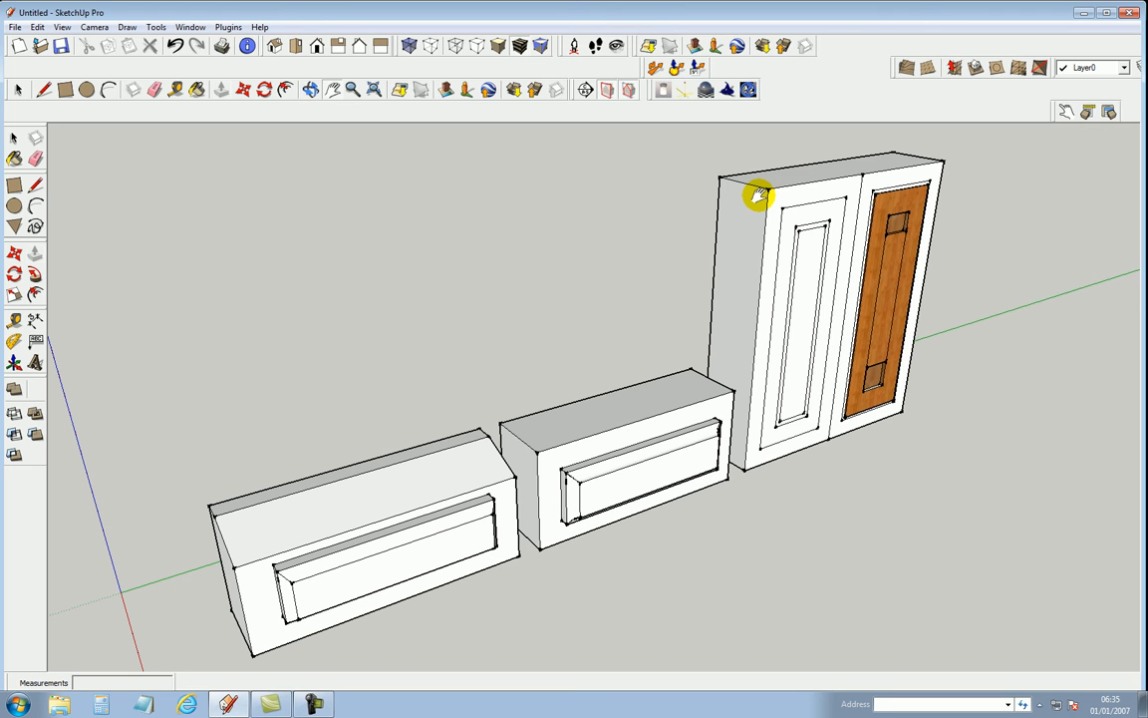
pyautogui.moveTo(623, 282)
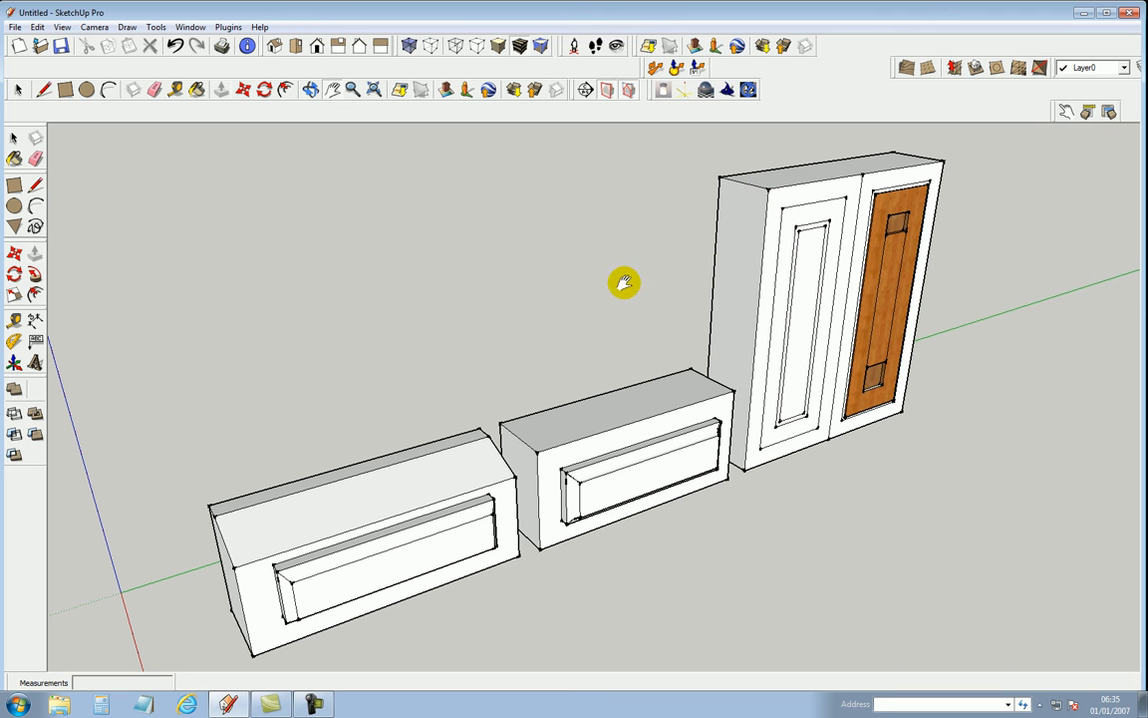
pyautogui.moveTo(597, 289)
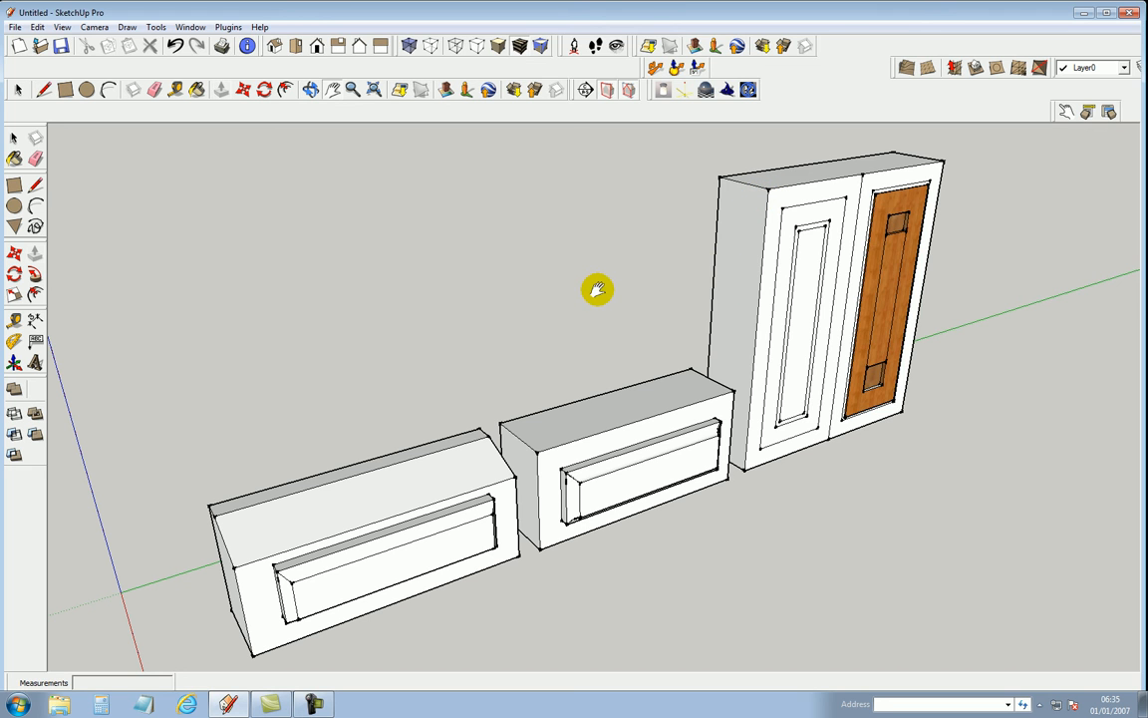